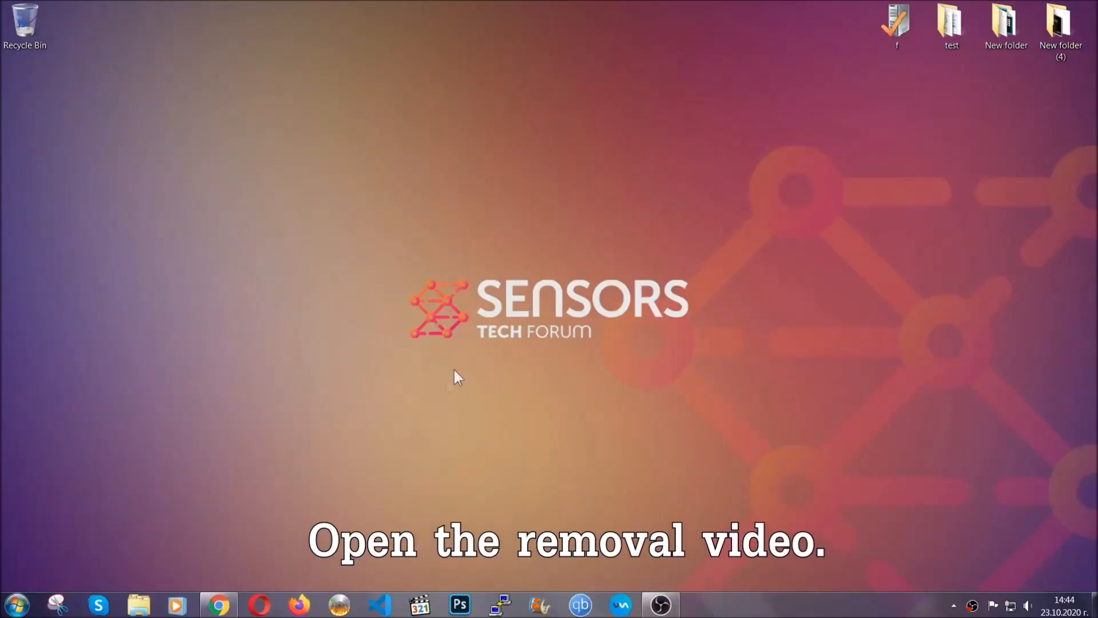
# - Open the ransomware removal video and follow its sensorstechforum.com description link to the article
pyautogui.click(219, 605)
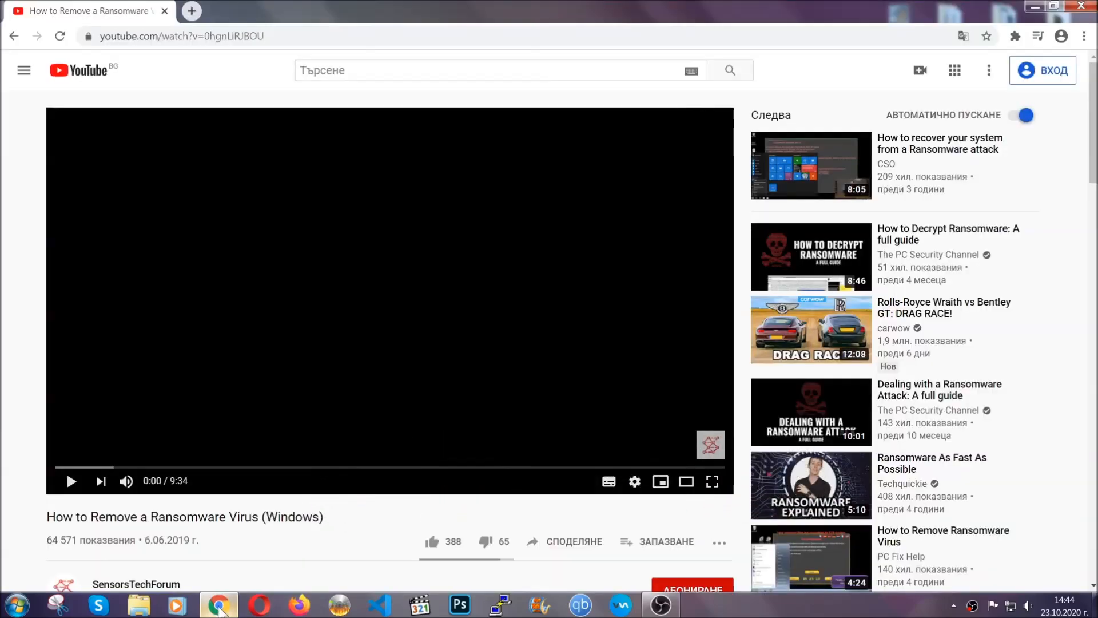
pyautogui.scroll(-3)
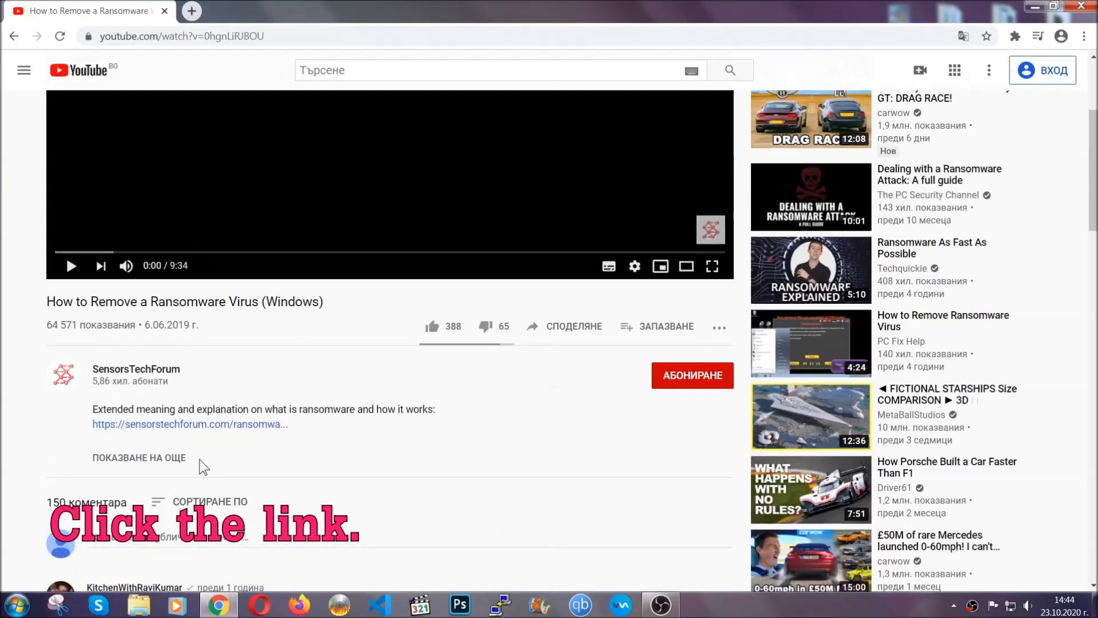
pyautogui.click(189, 423)
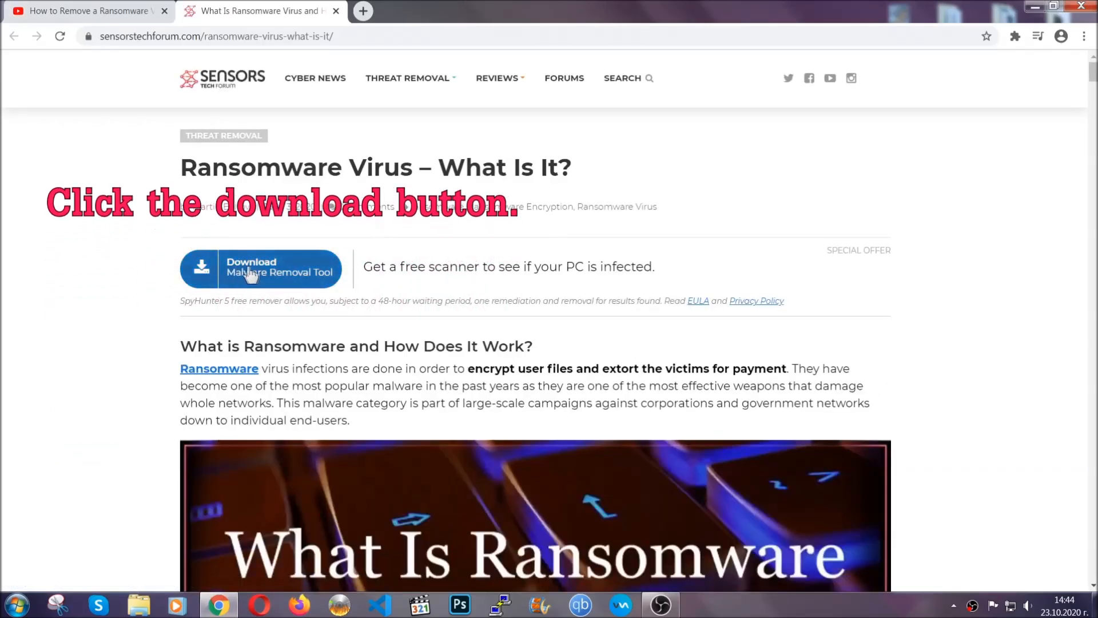
# - Use the article's 'Download Malware Removal Tool' button to get and run SpyHunter-Installer.exe
pyautogui.click(260, 269)
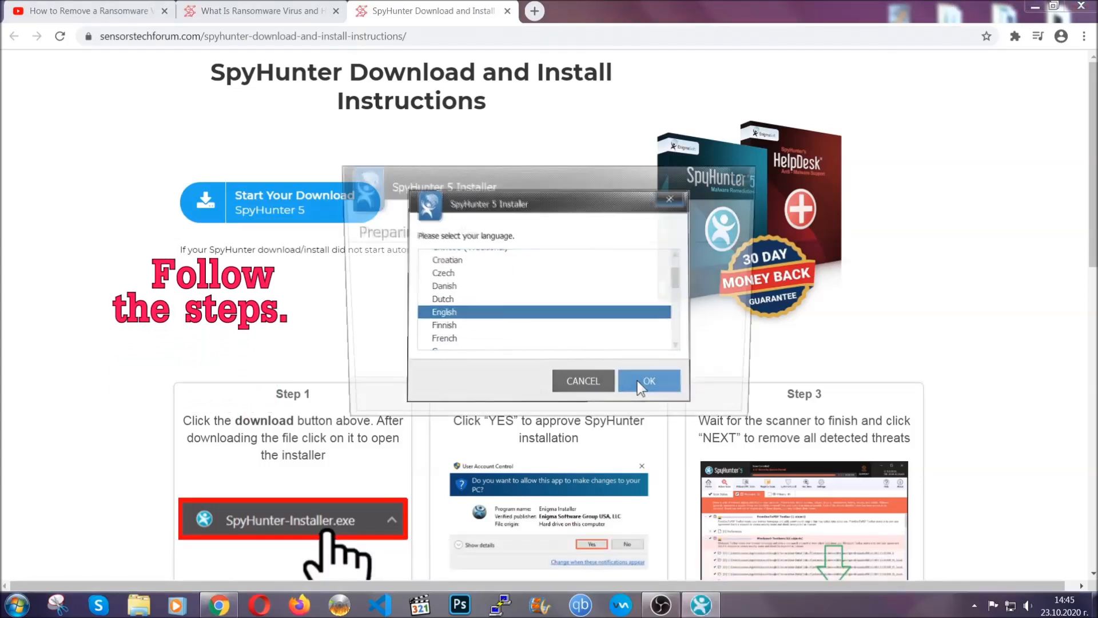
# - Run the SpyHunter 5 installer in English, accept the EULA, install, and finish
pyautogui.click(648, 380)
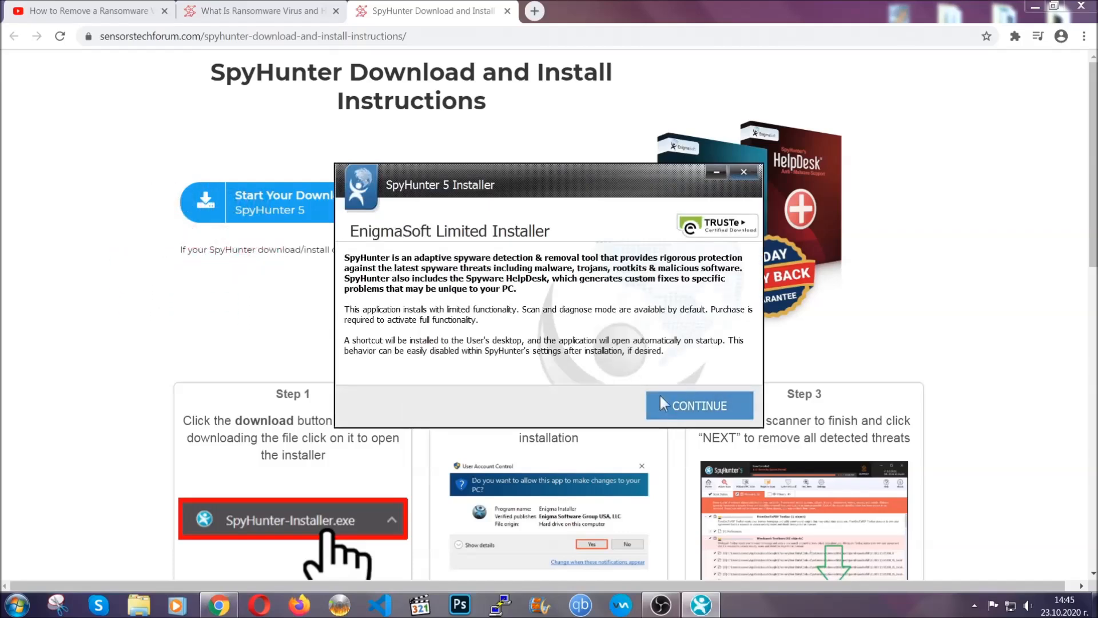
pyautogui.click(699, 405)
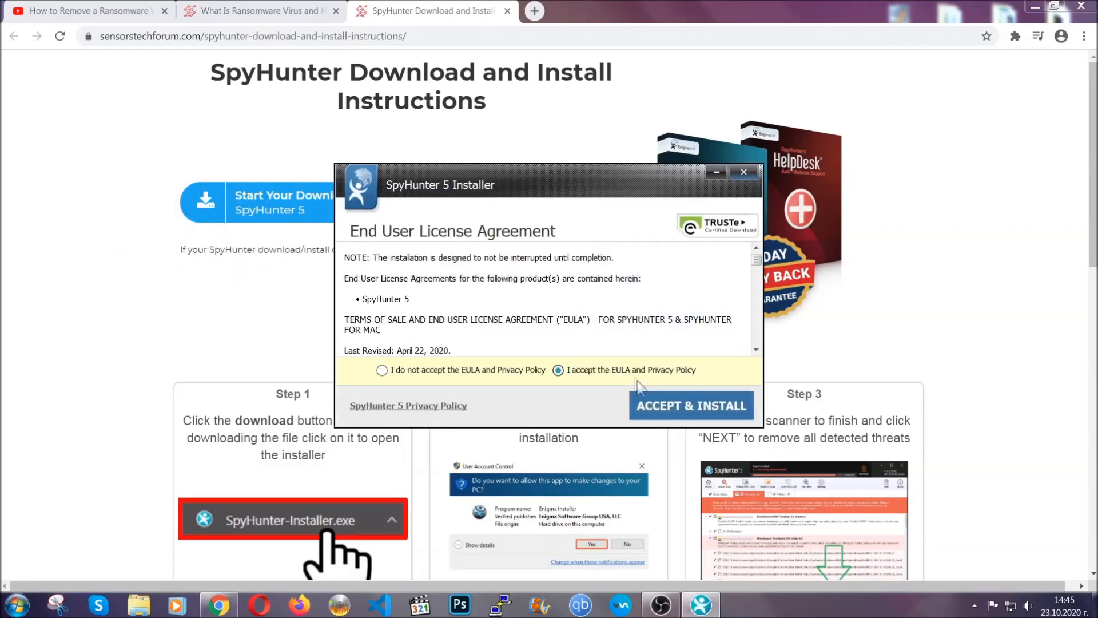
pyautogui.click(690, 406)
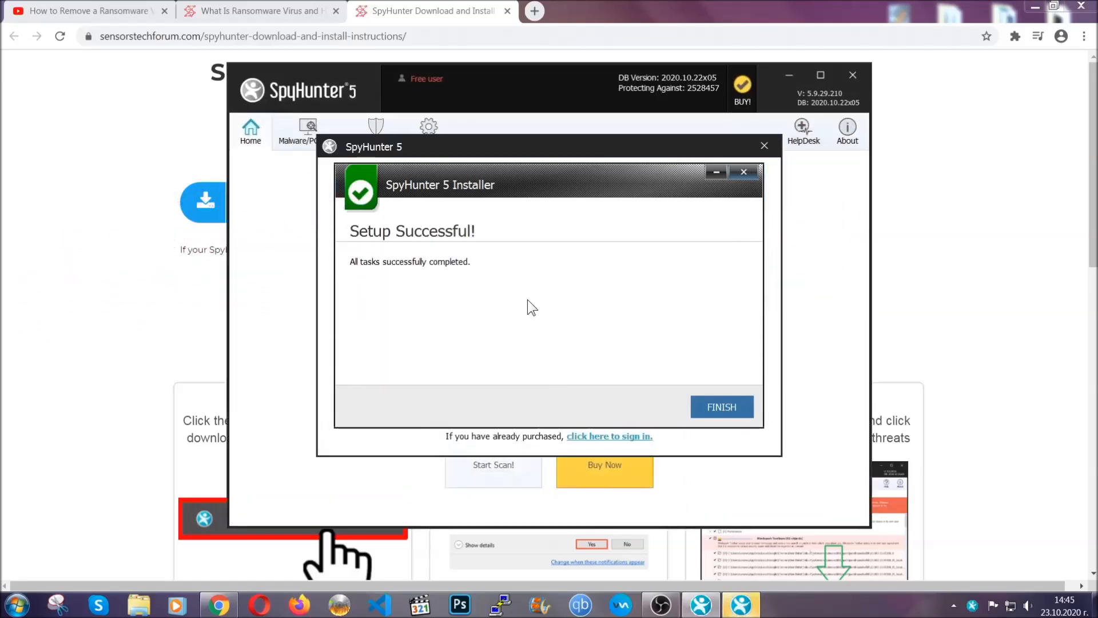
pyautogui.click(721, 407)
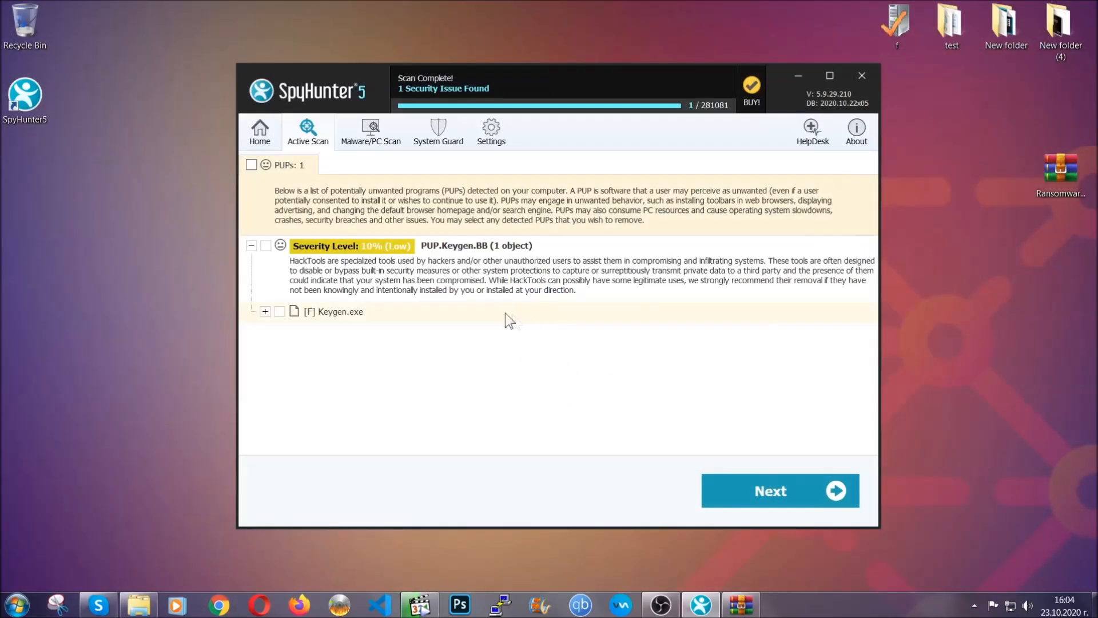
# - Move past the PUP.Keygen.BB detection for Keygen.exe and close SpyHunter
pyautogui.click(252, 164)
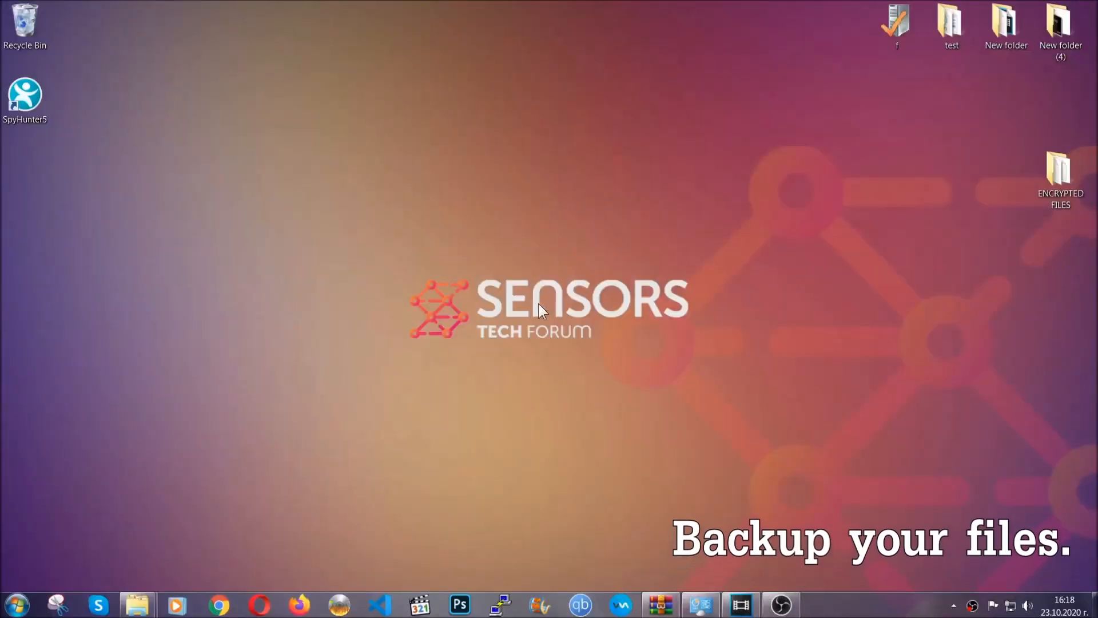
# - Open the ENCRYPTED FILES folder and copy all six .efji files
pyautogui.click(1061, 179)
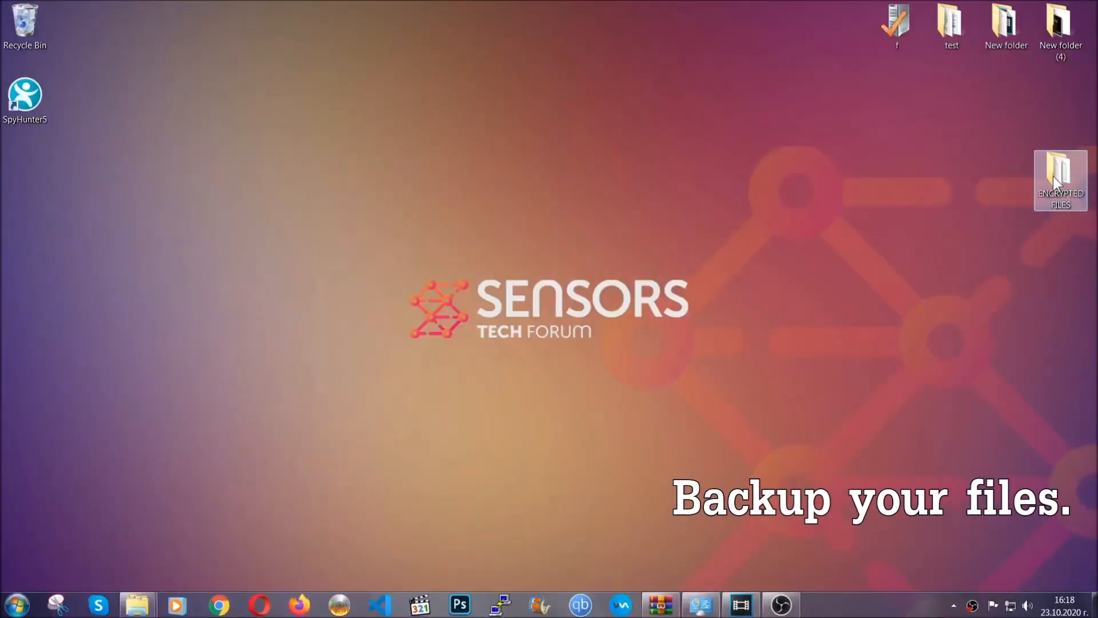
pyautogui.doubleClick(1061, 179)
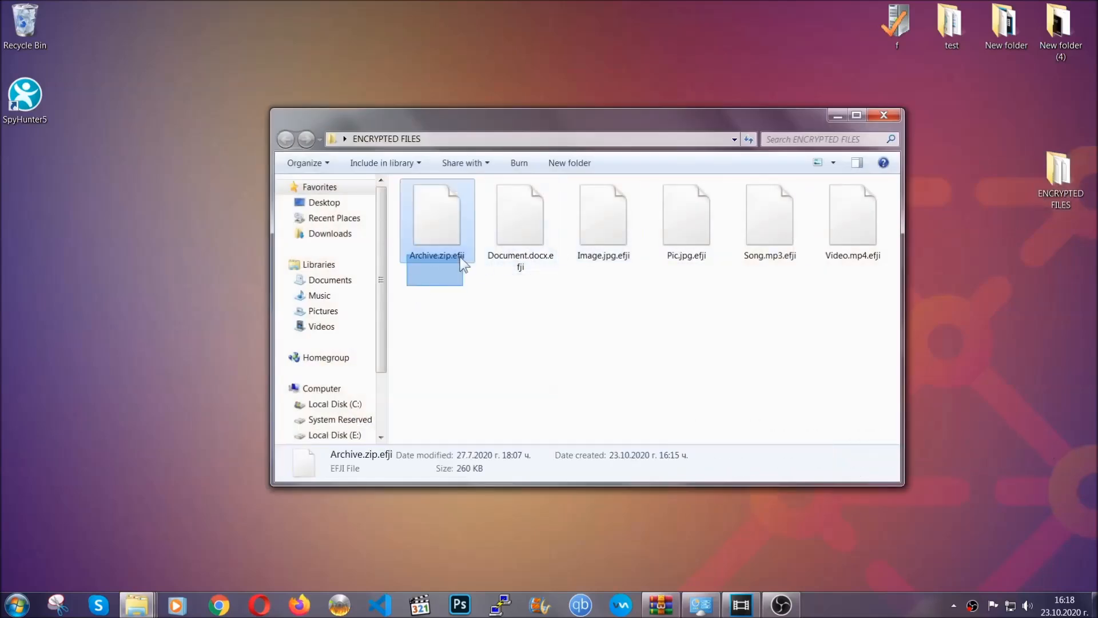
pyautogui.rightClick(853, 217)
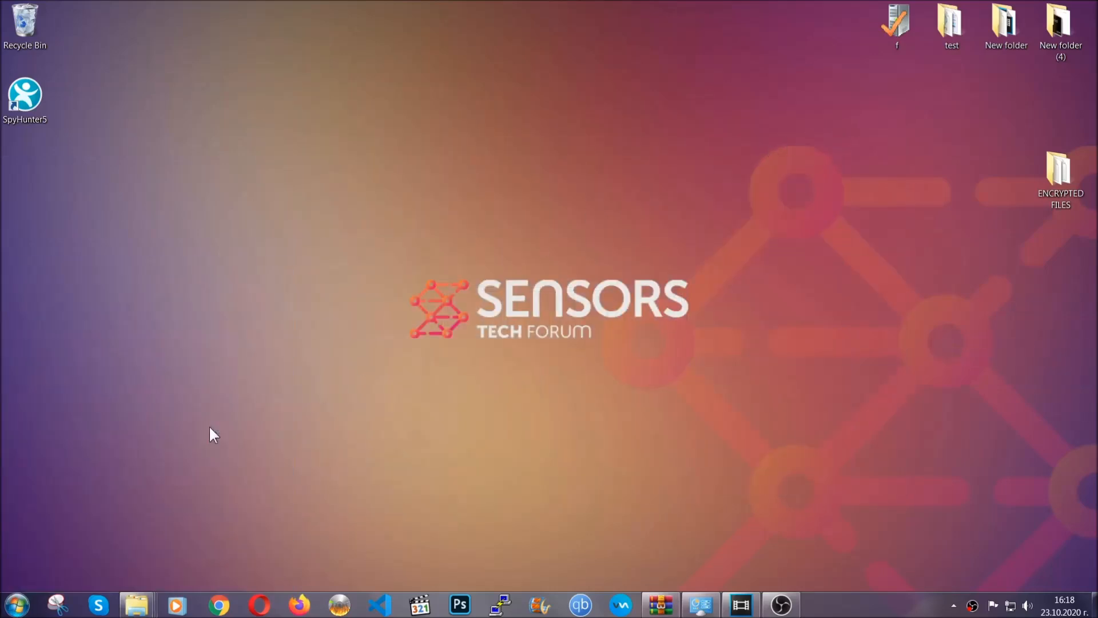
# - Paste the copied files onto FLASH DRIVE (H:) and close the window
pyautogui.click(136, 604)
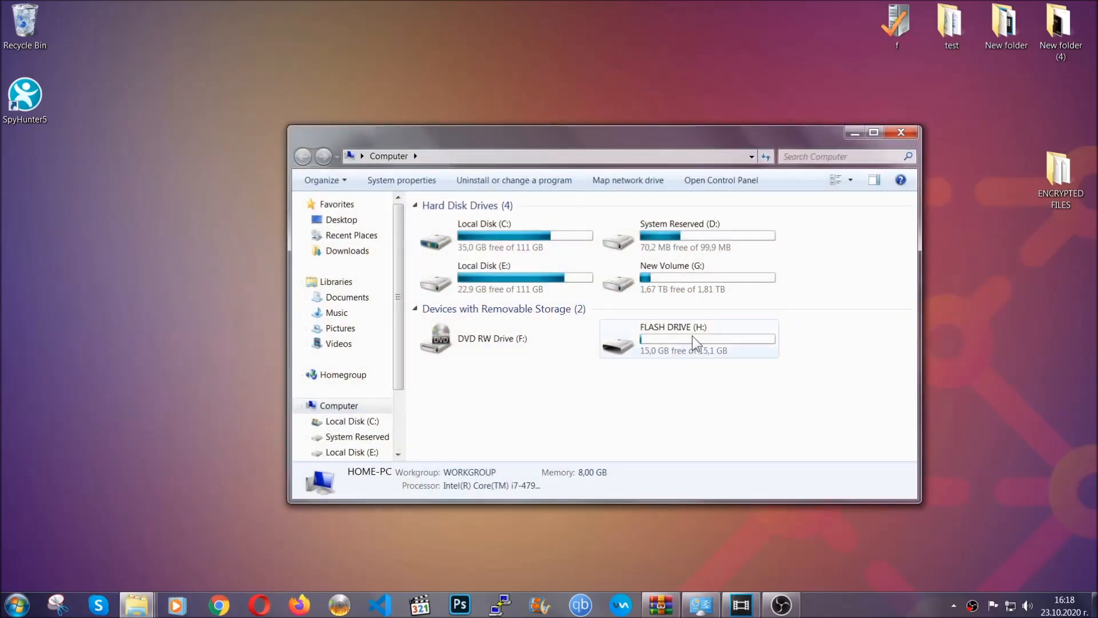
pyautogui.doubleClick(688, 338)
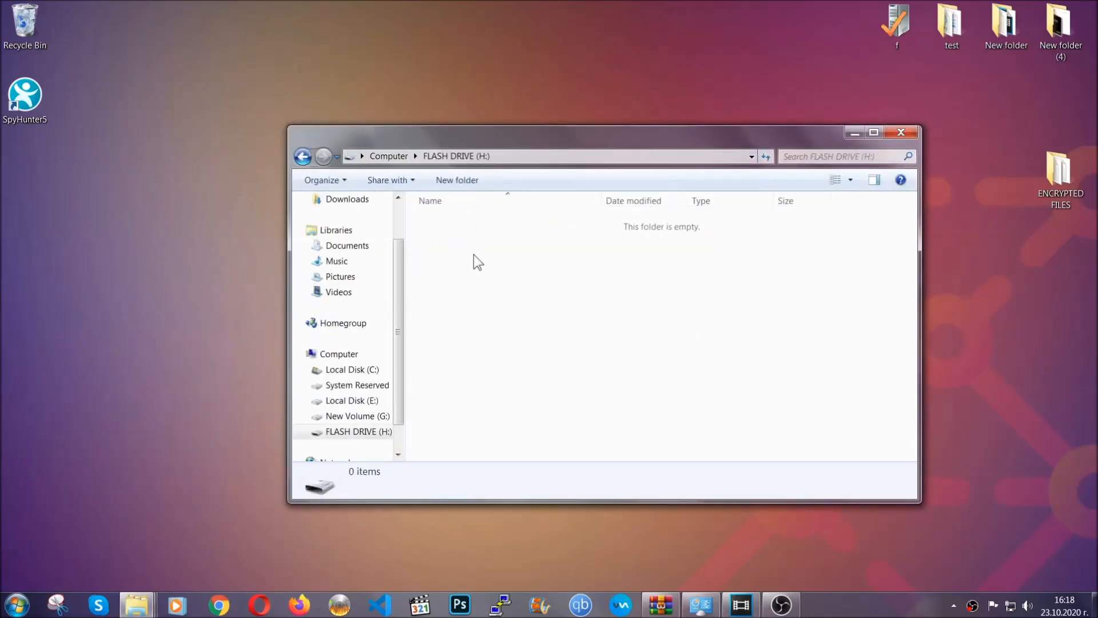
pyautogui.rightClick(478, 262)
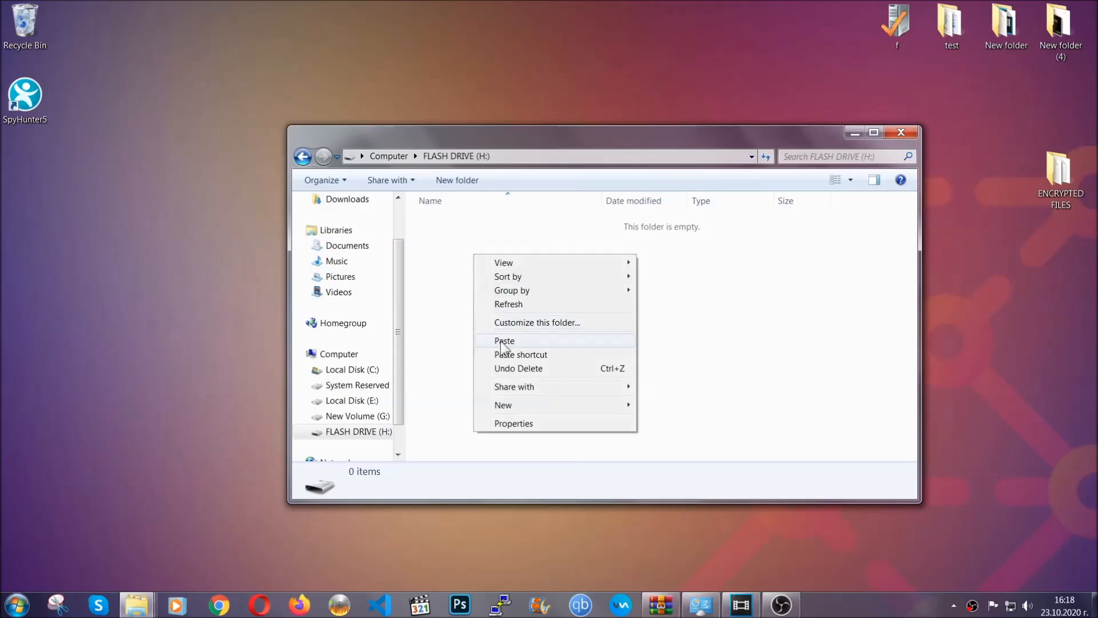
pyautogui.click(503, 340)
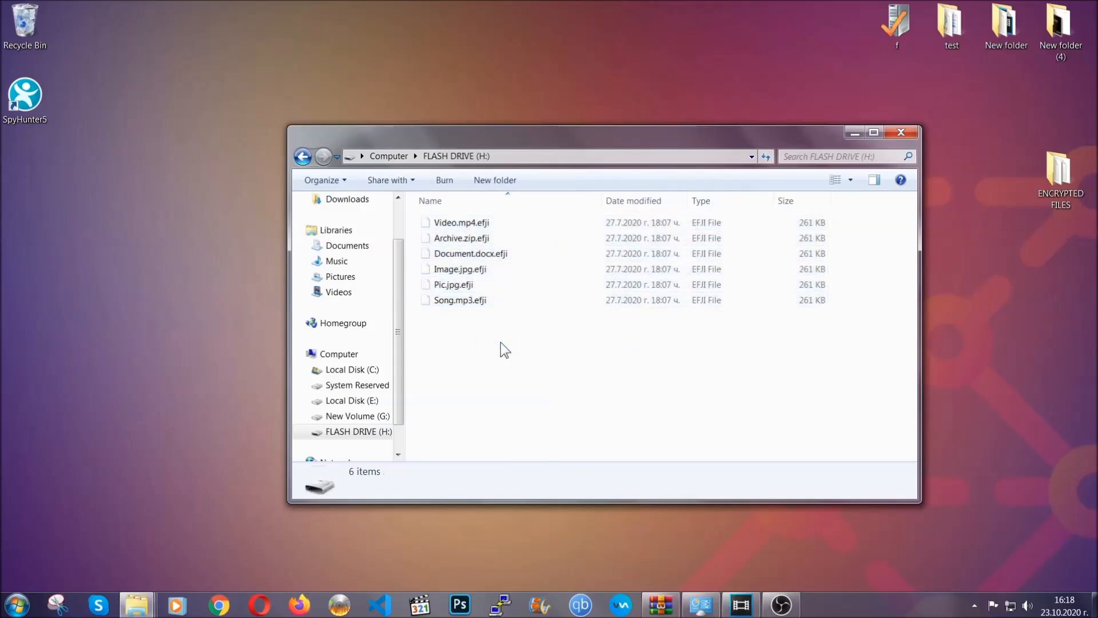
pyautogui.moveTo(902, 132)
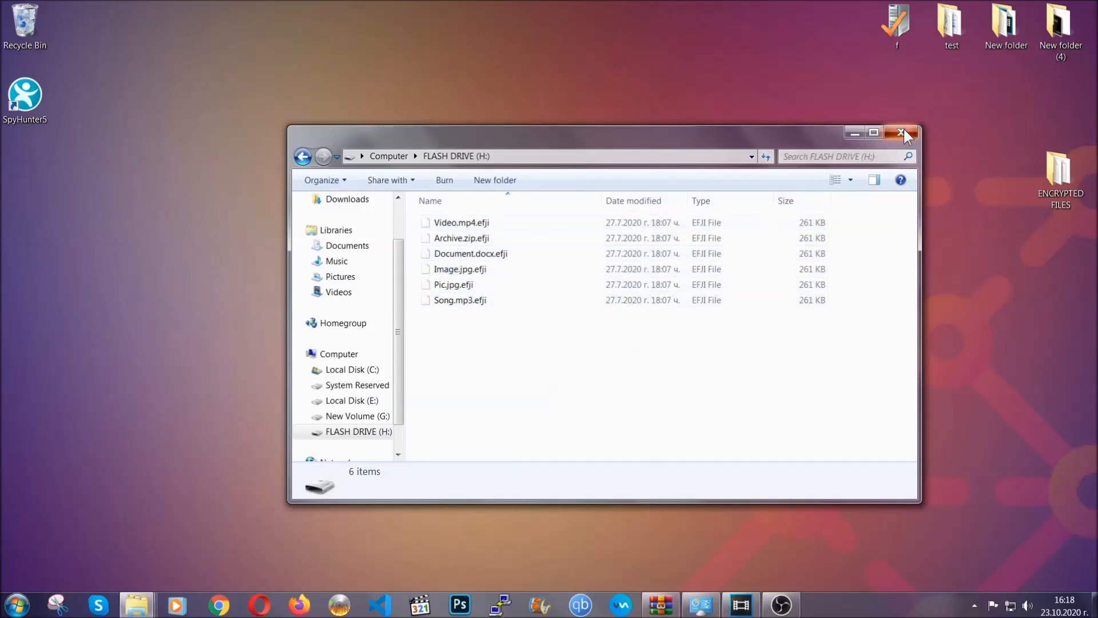
pyautogui.click(905, 132)
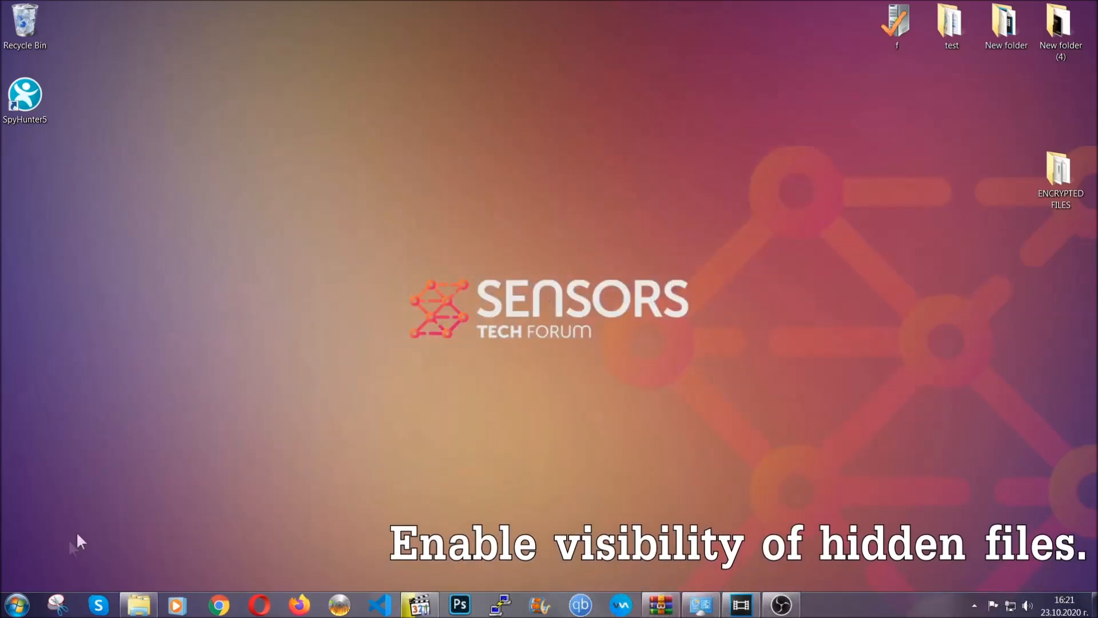
# - Find 'show hidden files and folders' in Start, choose 'Show hidden files, folders, and drives', Apply, OK
pyautogui.click(16, 604)
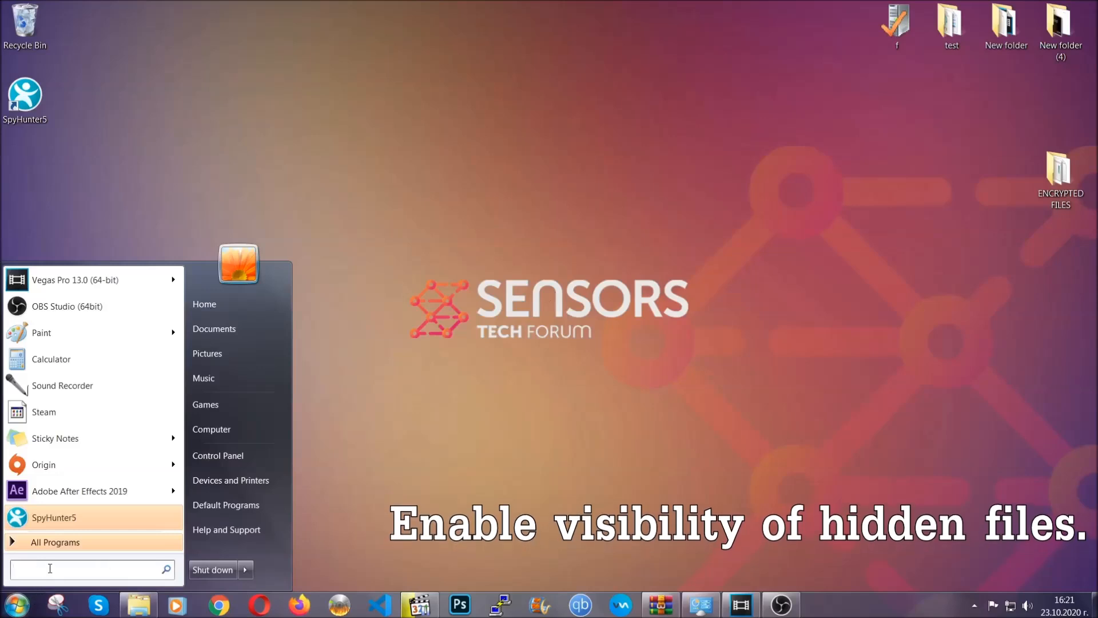
pyautogui.write('s')
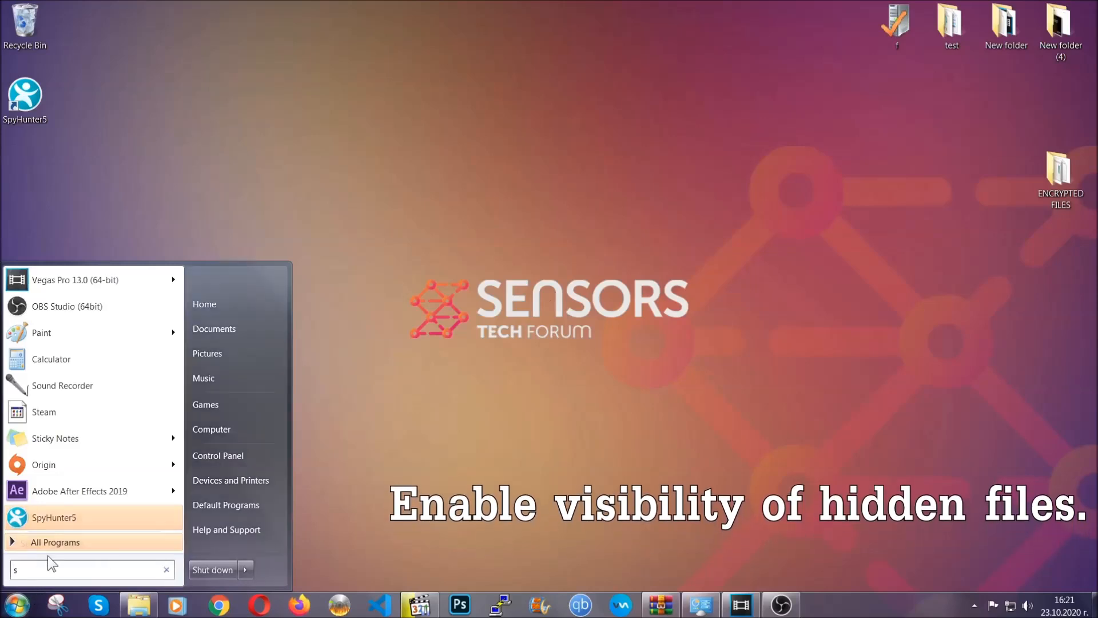
pyautogui.write('how hidden files and folders')
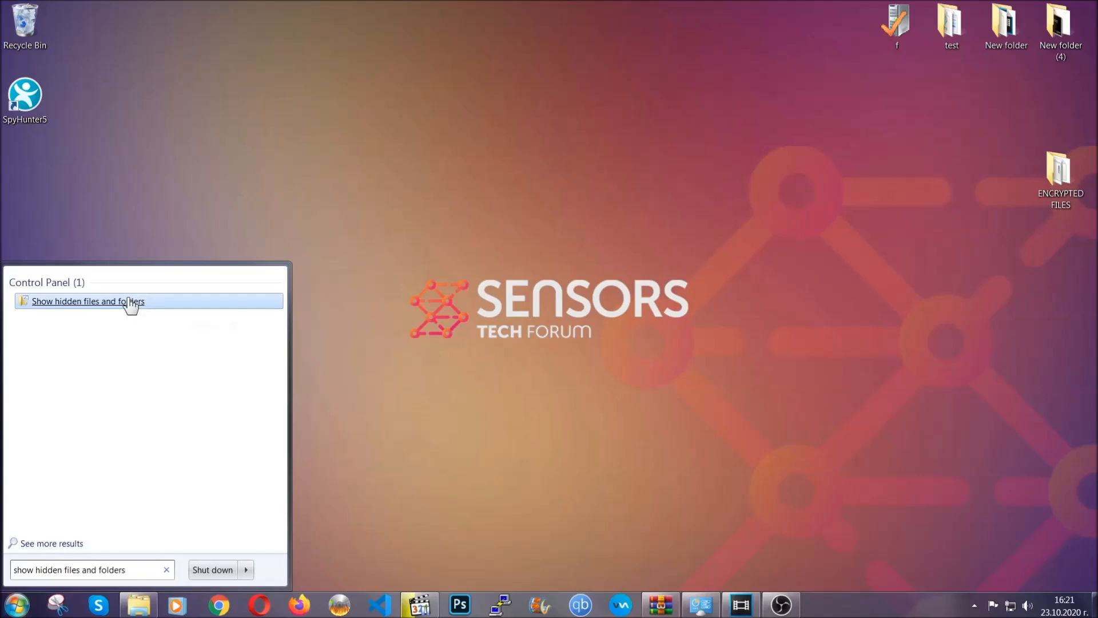
pyautogui.click(88, 301)
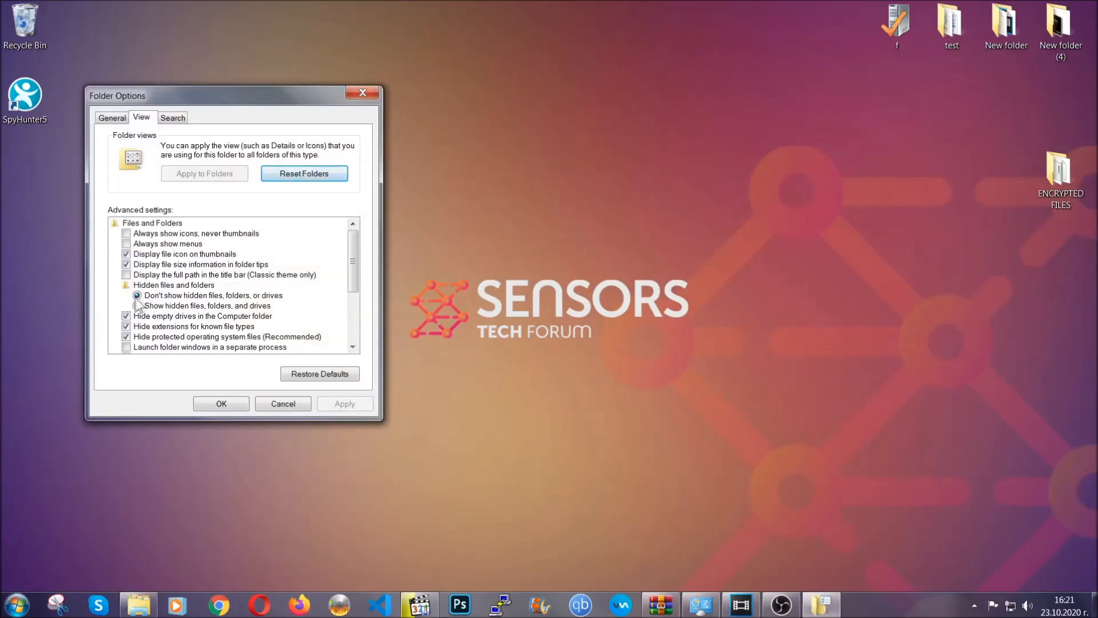
pyautogui.click(138, 305)
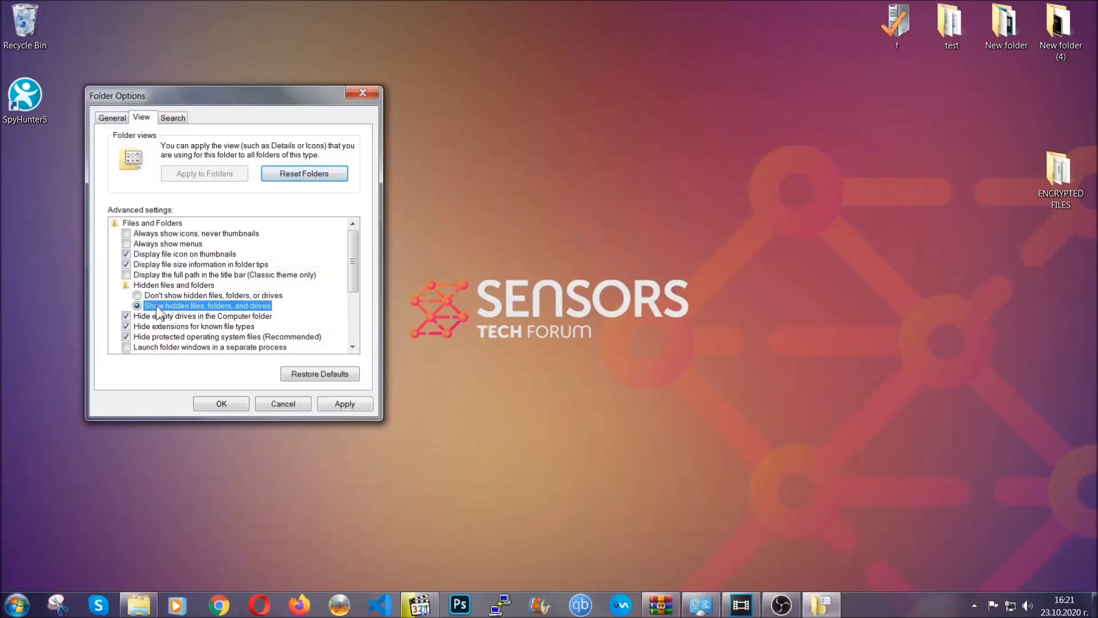
pyautogui.click(343, 404)
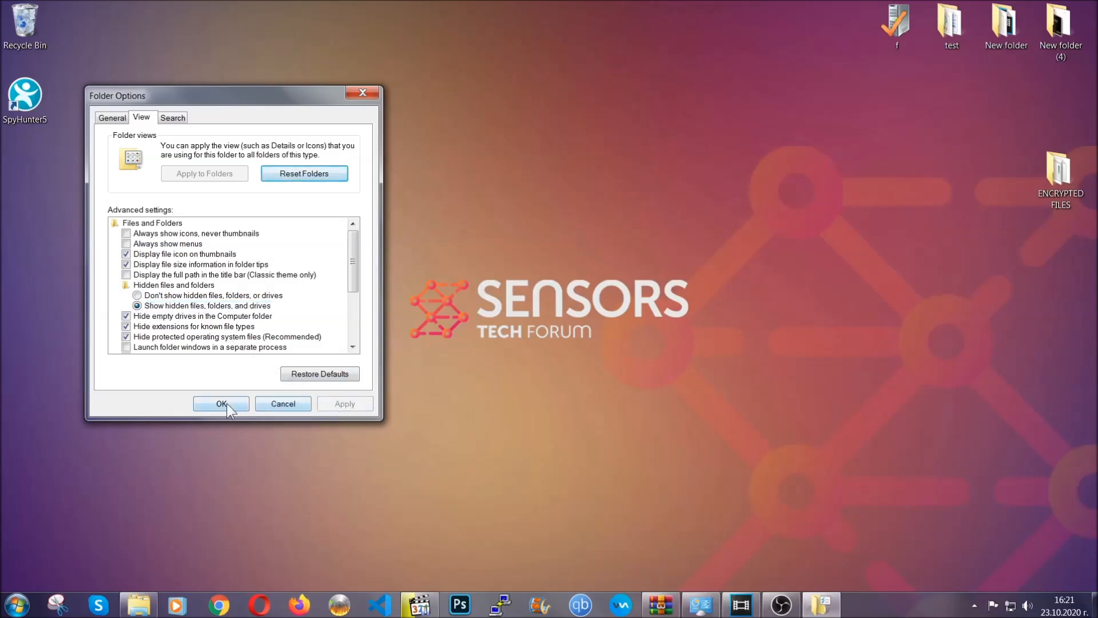
pyautogui.click(221, 404)
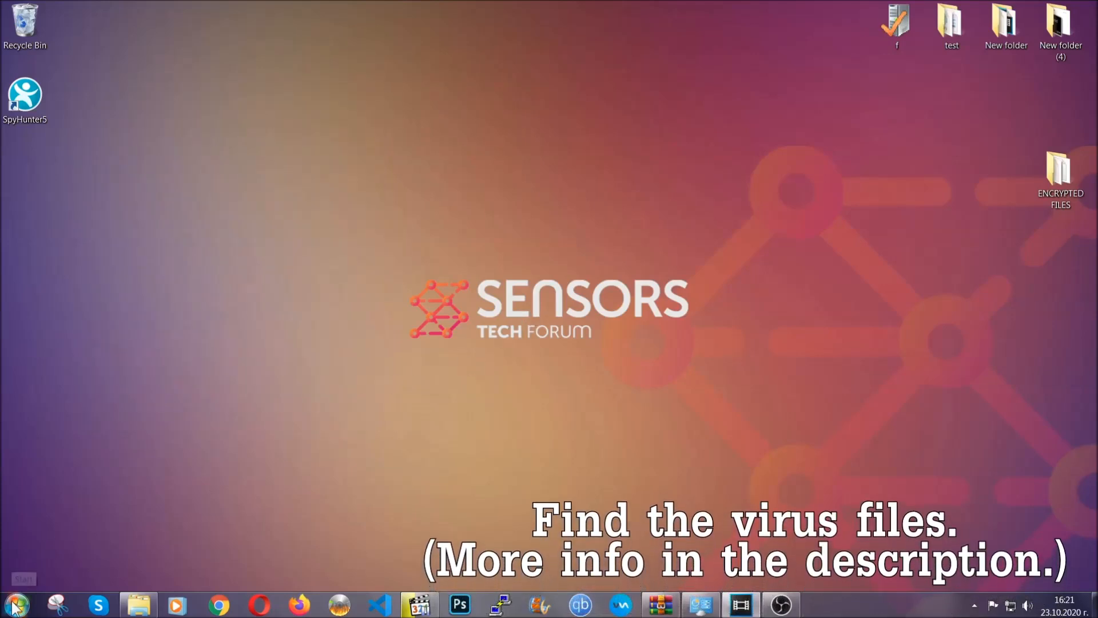
# - Search Computer for 'filextension:exe Example Virus Name' and select the EXAMPLE VIRUS NAME result
pyautogui.click(13, 604)
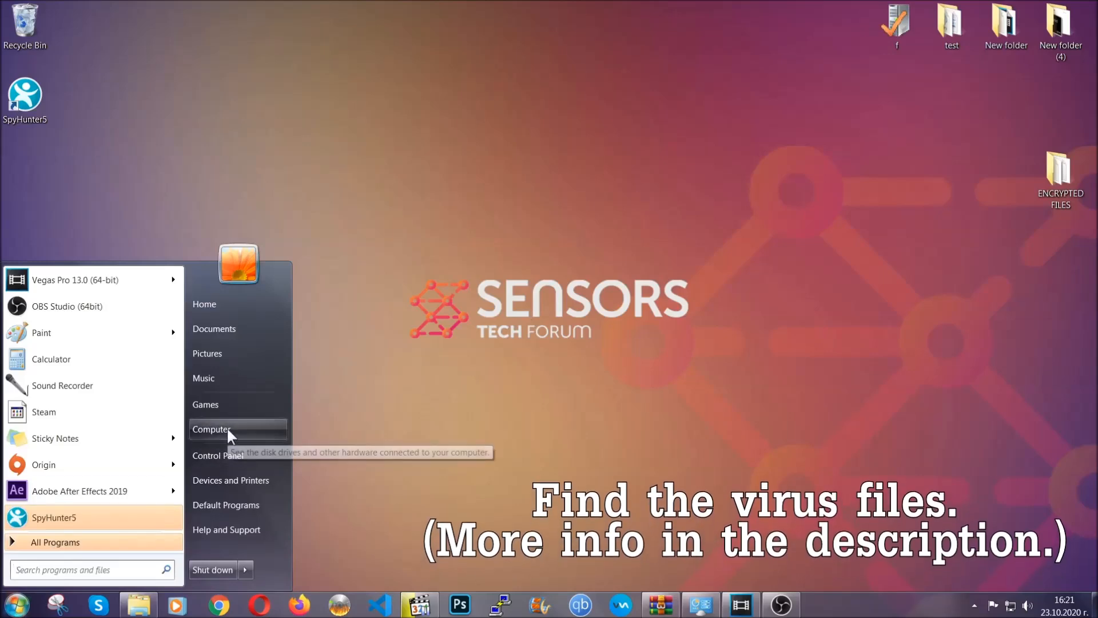
pyautogui.click(213, 430)
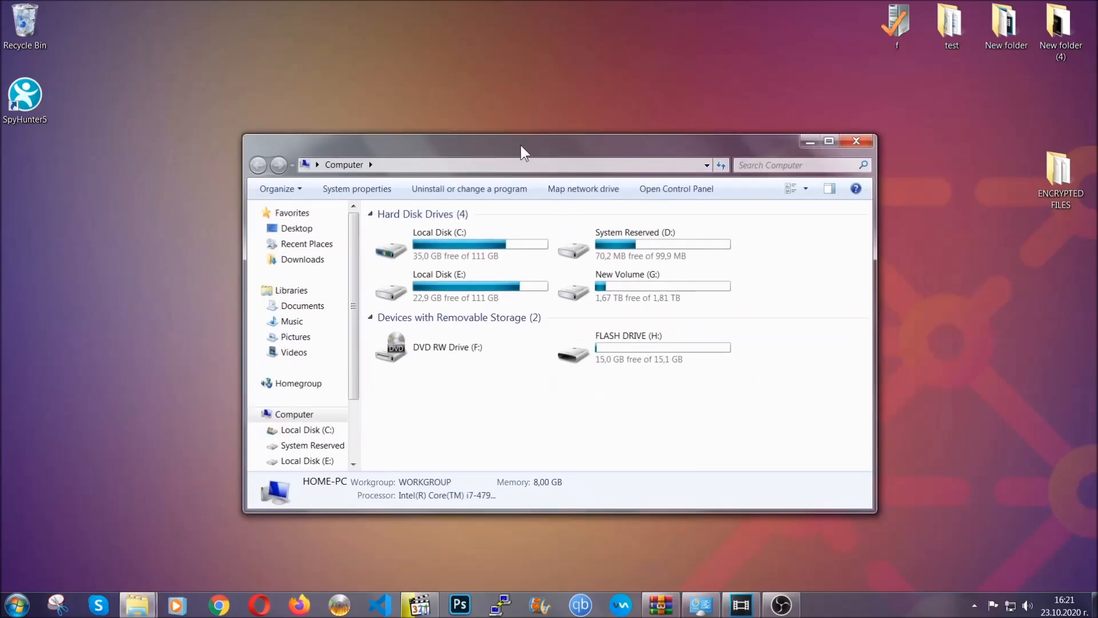
pyautogui.click(799, 165)
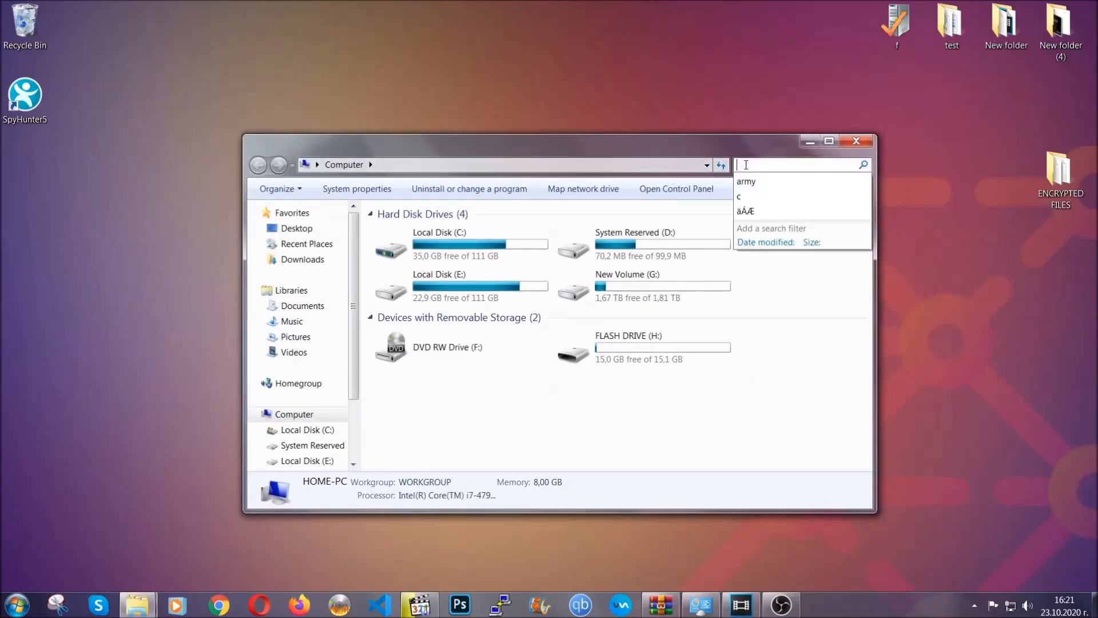
pyautogui.write('fileextension:exe E')
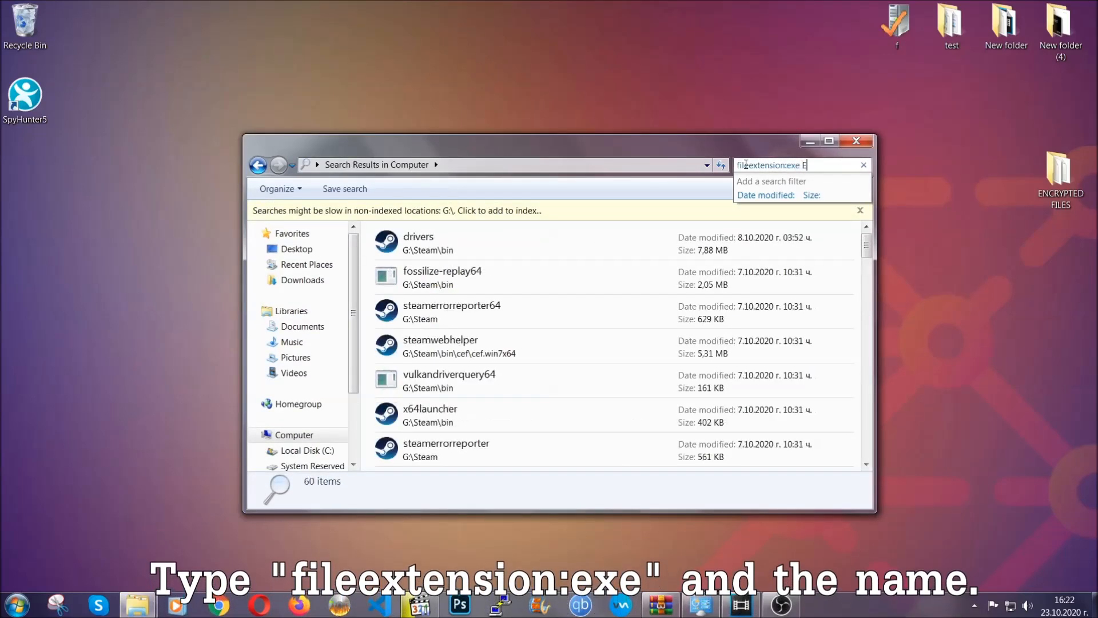
pyautogui.write('xample Vir')
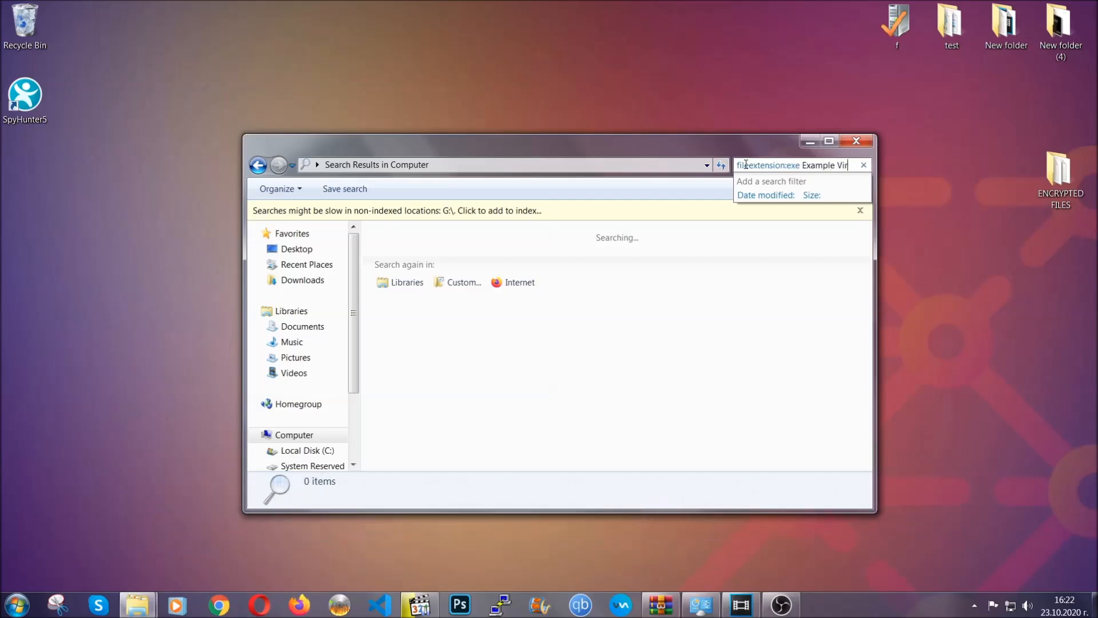
pyautogui.write('Name')
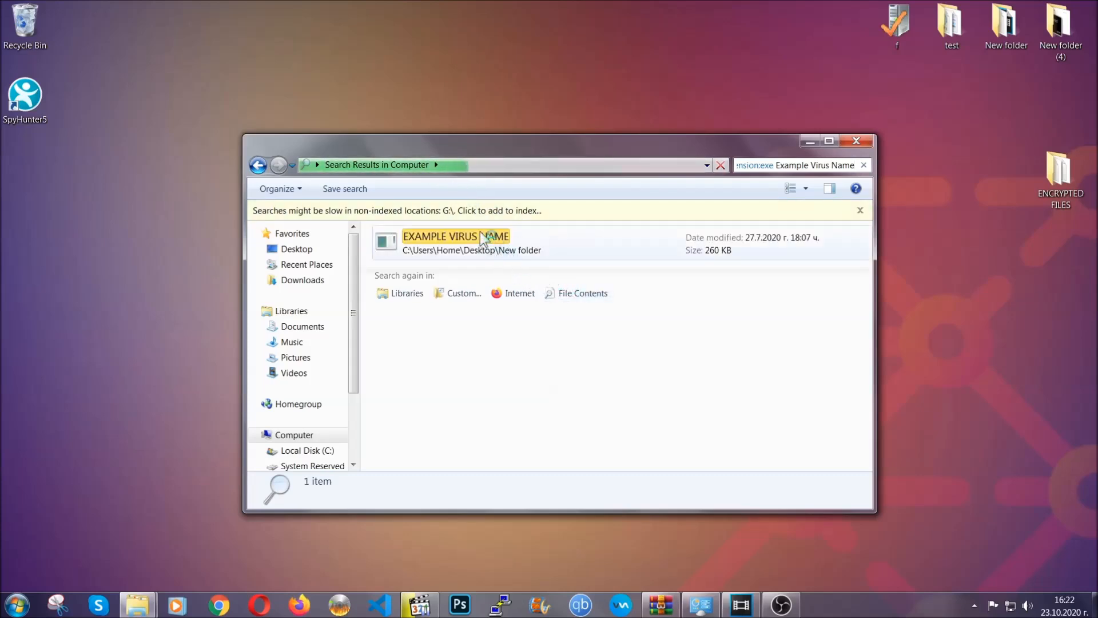
pyautogui.click(456, 242)
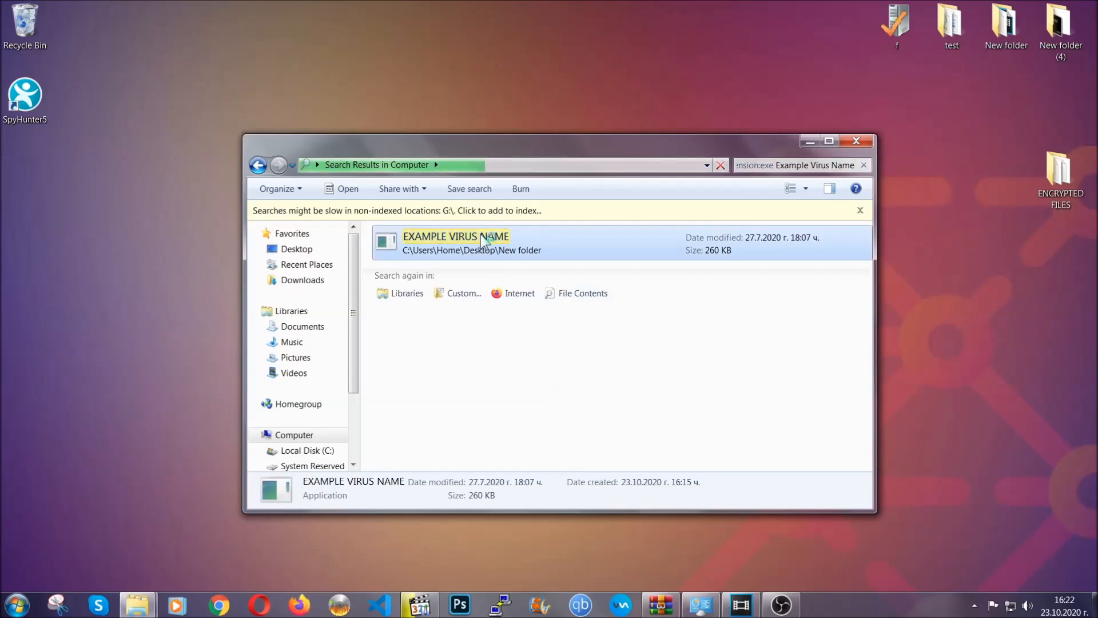
# - Delete EXAMPLE VIRUS NAME, confirm Yes in Delete File, and close the search window
pyautogui.rightClick(456, 241)
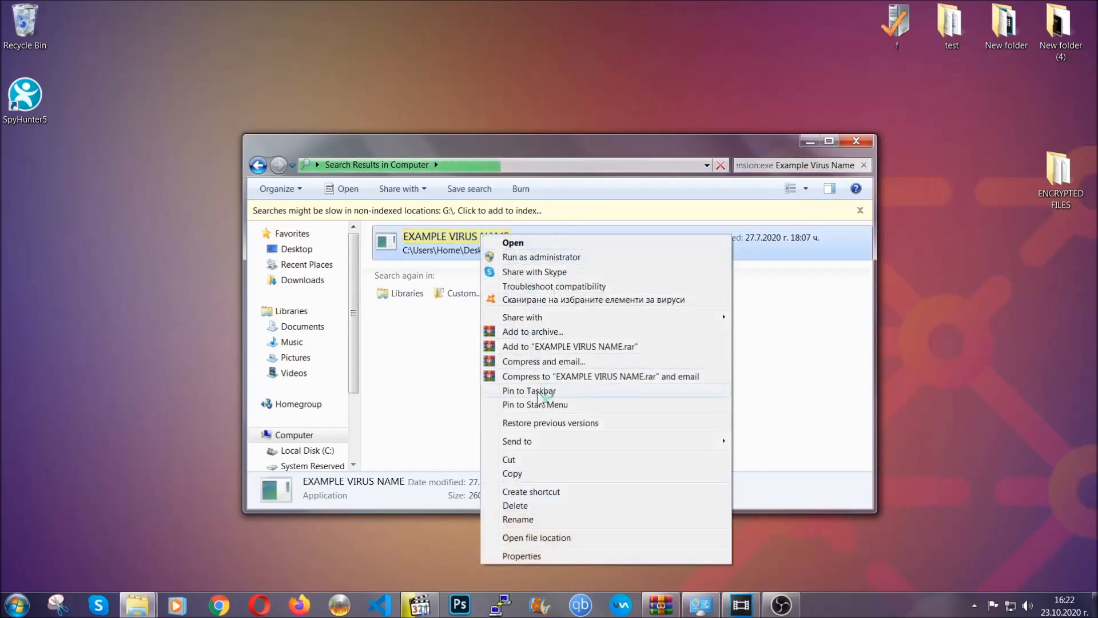
pyautogui.click(515, 505)
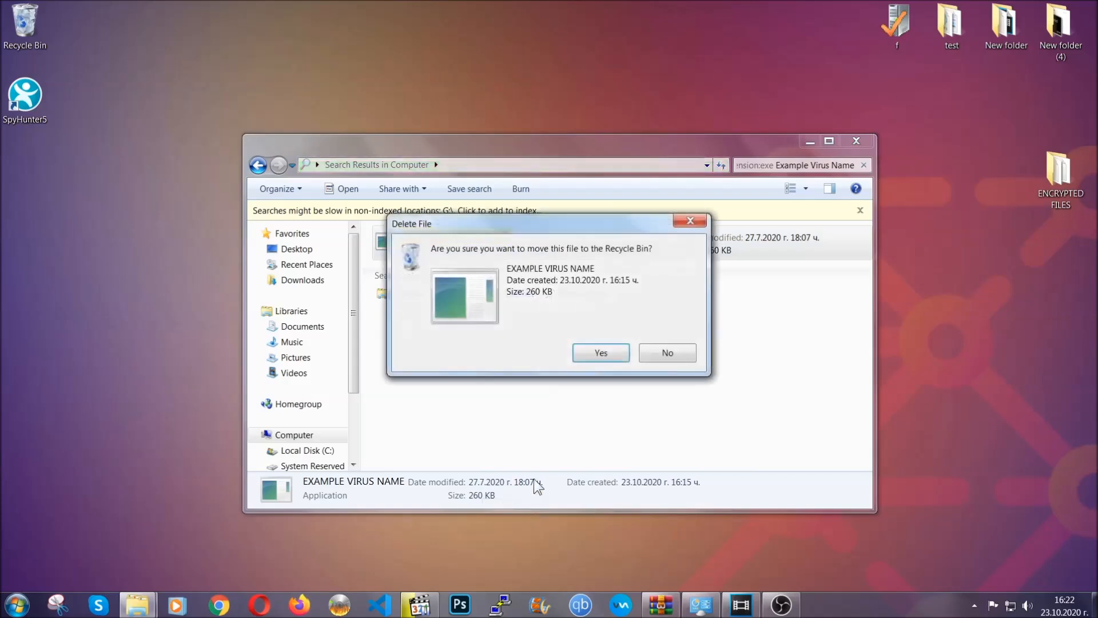
pyautogui.click(600, 352)
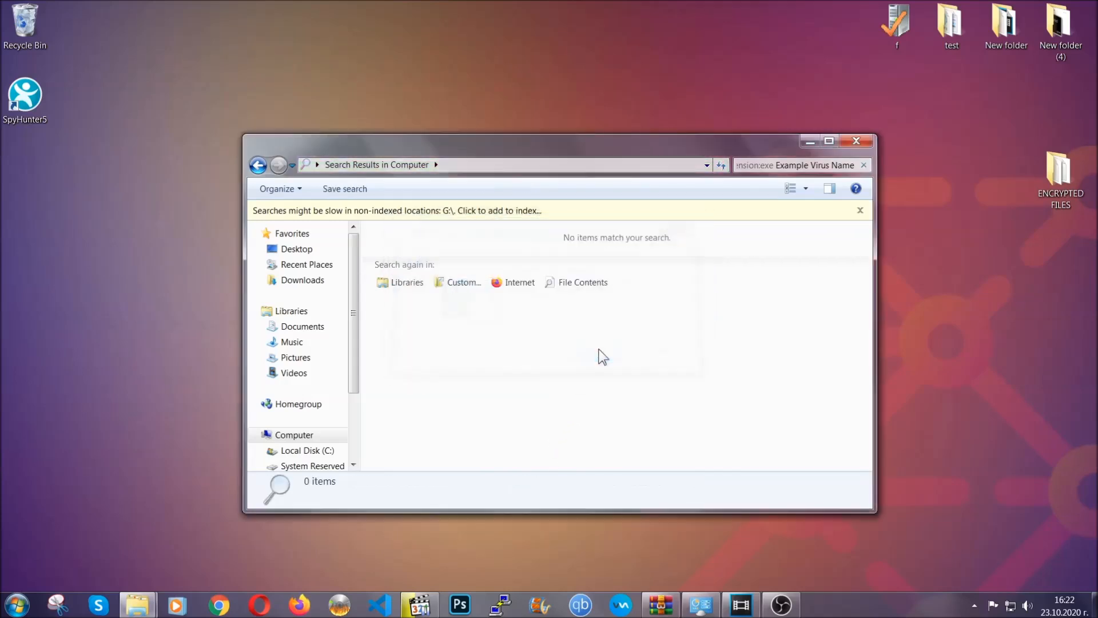
pyautogui.moveTo(818, 185)
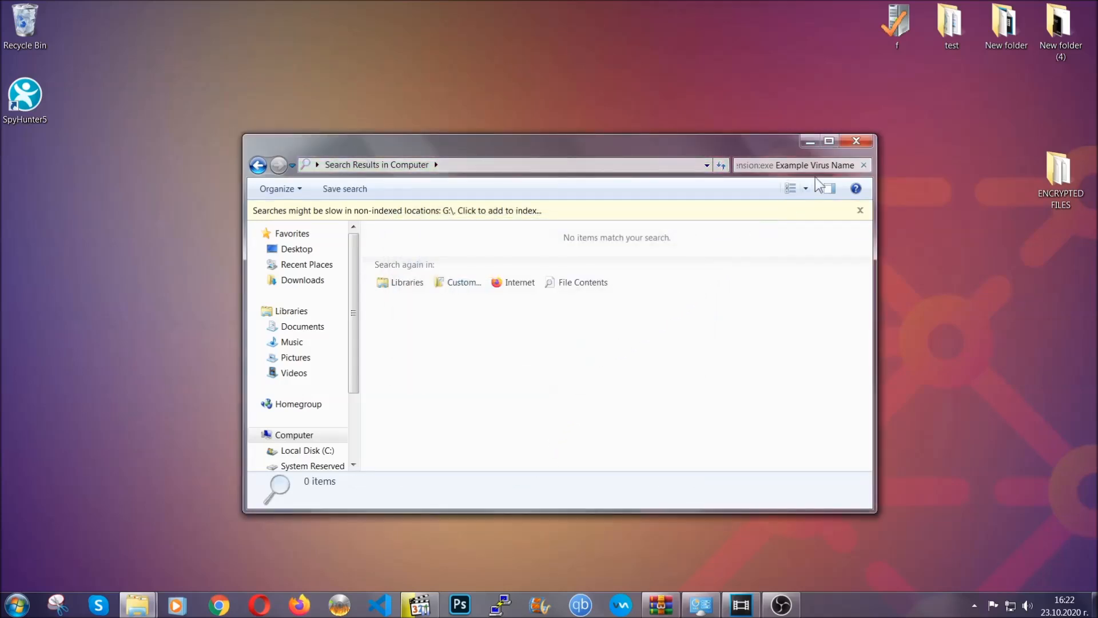
pyautogui.click(856, 141)
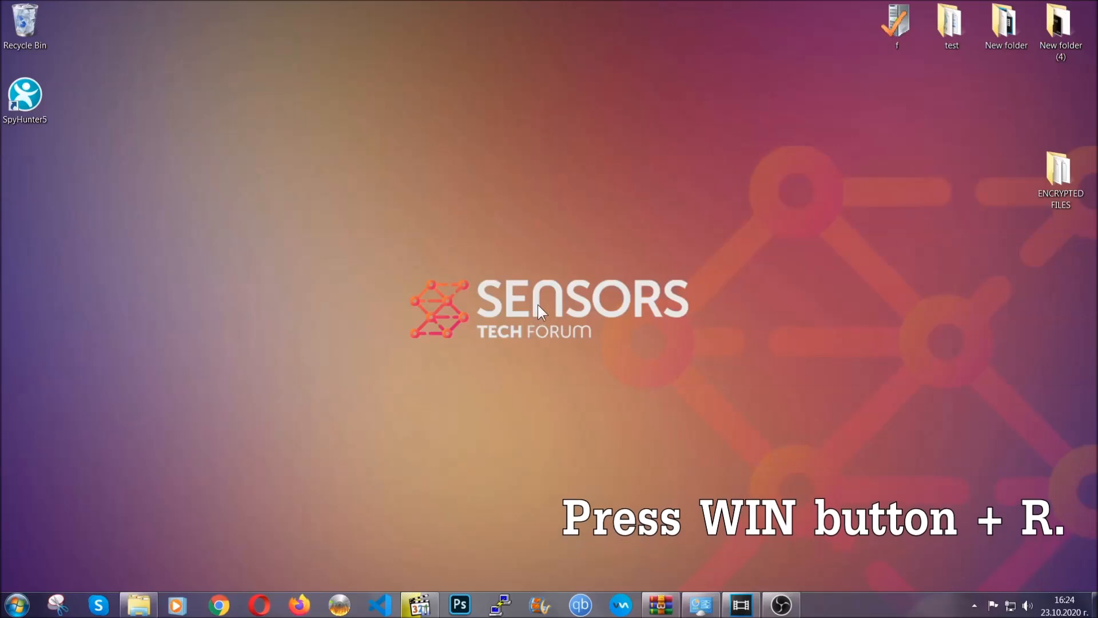
# - Launch Registry Editor by running REGEDIT from the Win+R Run box
pyautogui.press('win+r')
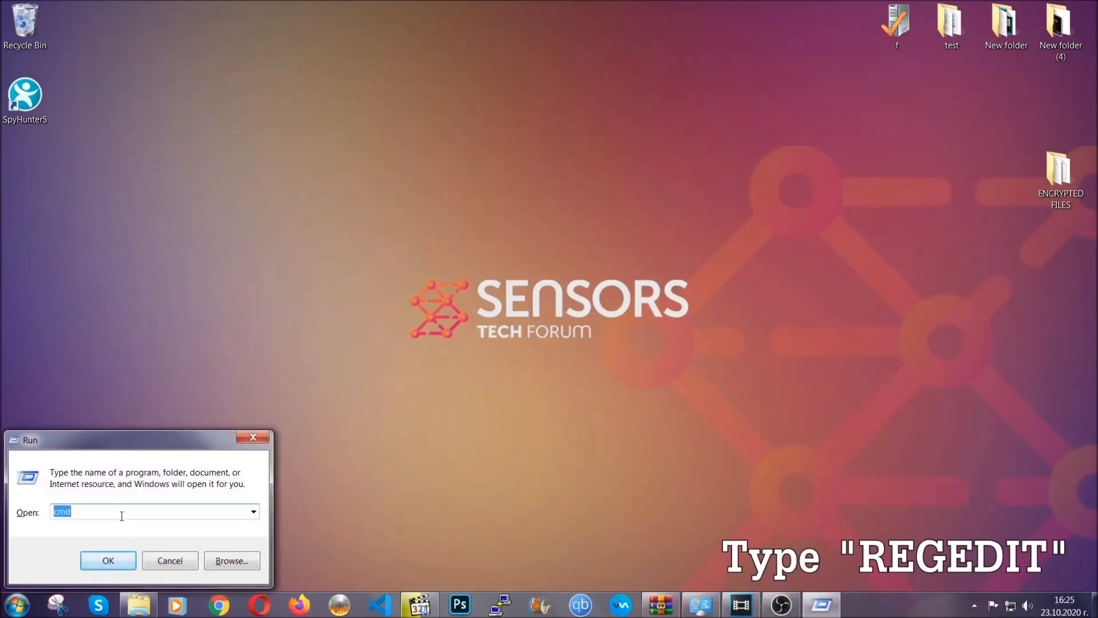
pyautogui.write('REGEDIT')
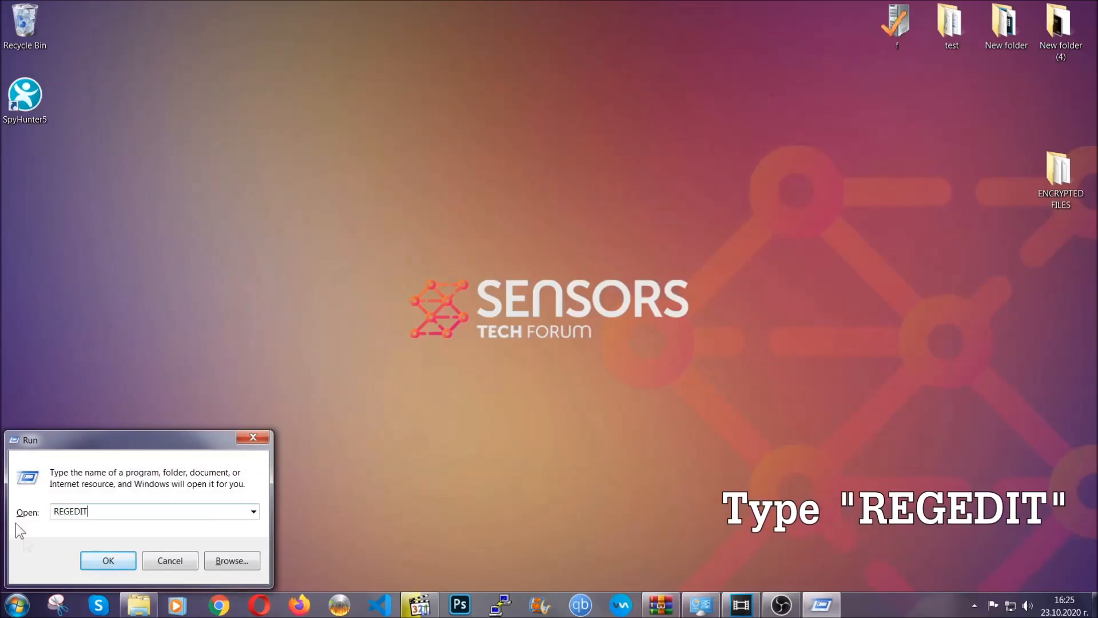
pyautogui.click(109, 561)
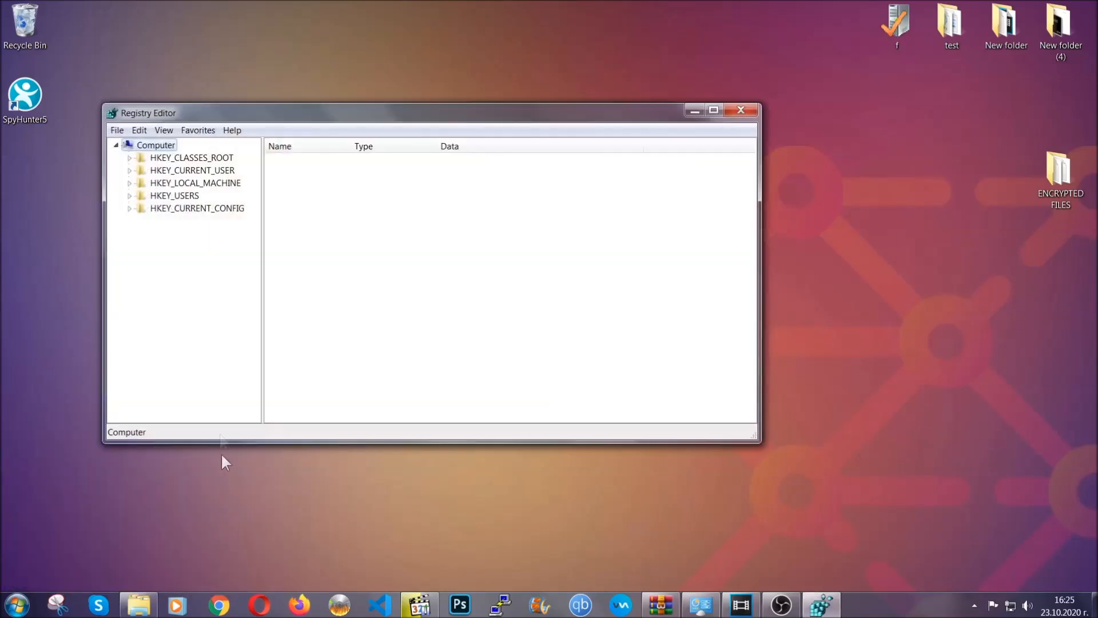
# - Export the whole registry (range All) as BACKUP.reg on the Desktop
pyautogui.click(117, 130)
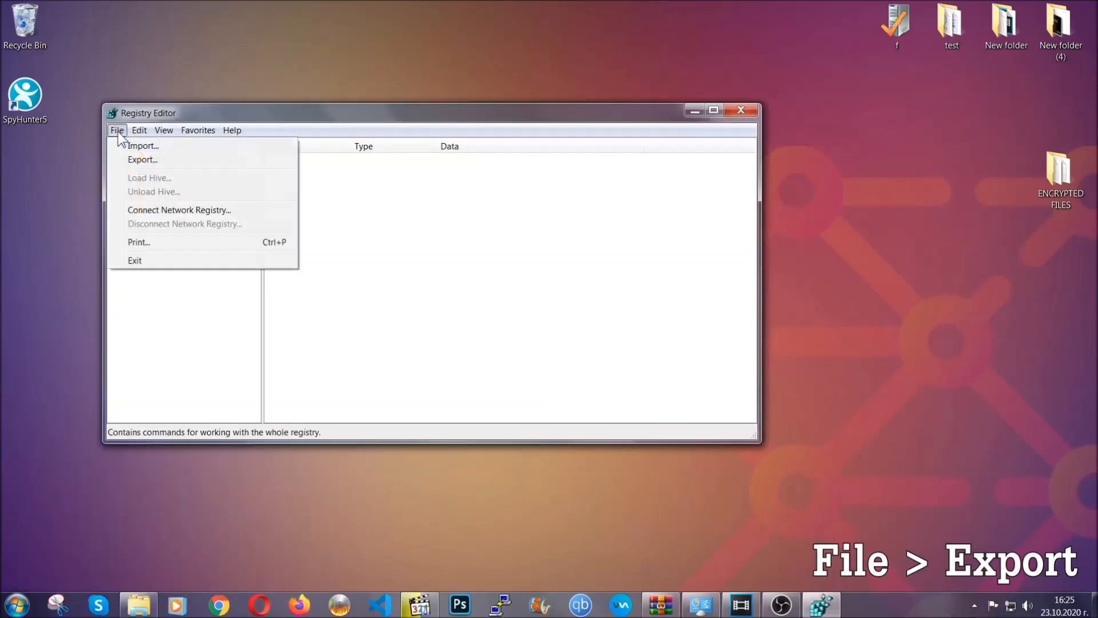
pyautogui.click(117, 131)
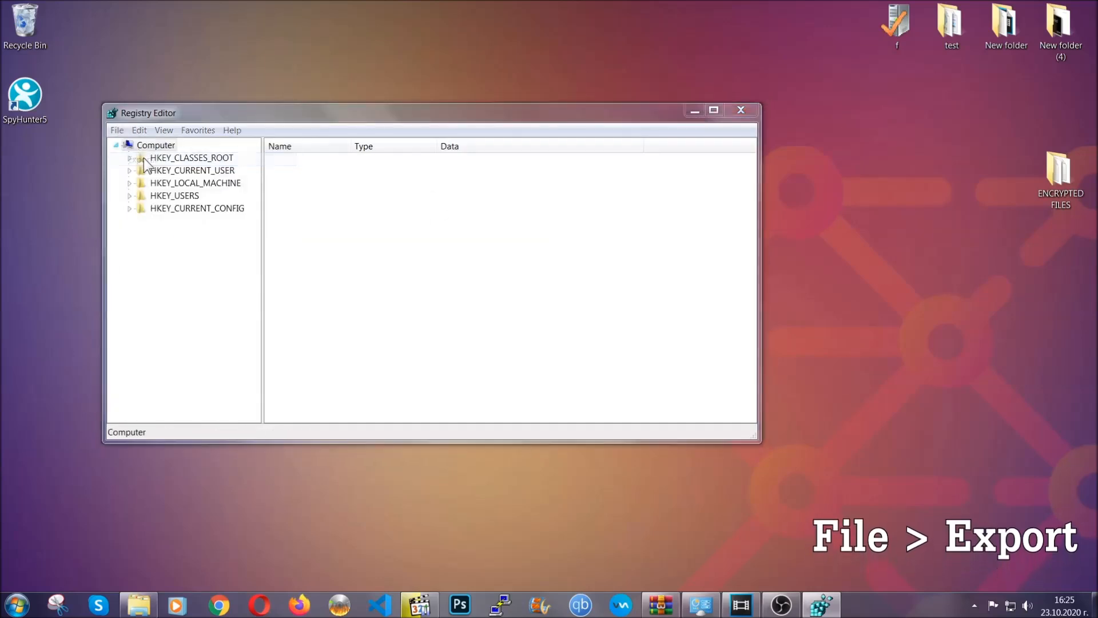
pyautogui.click(116, 131)
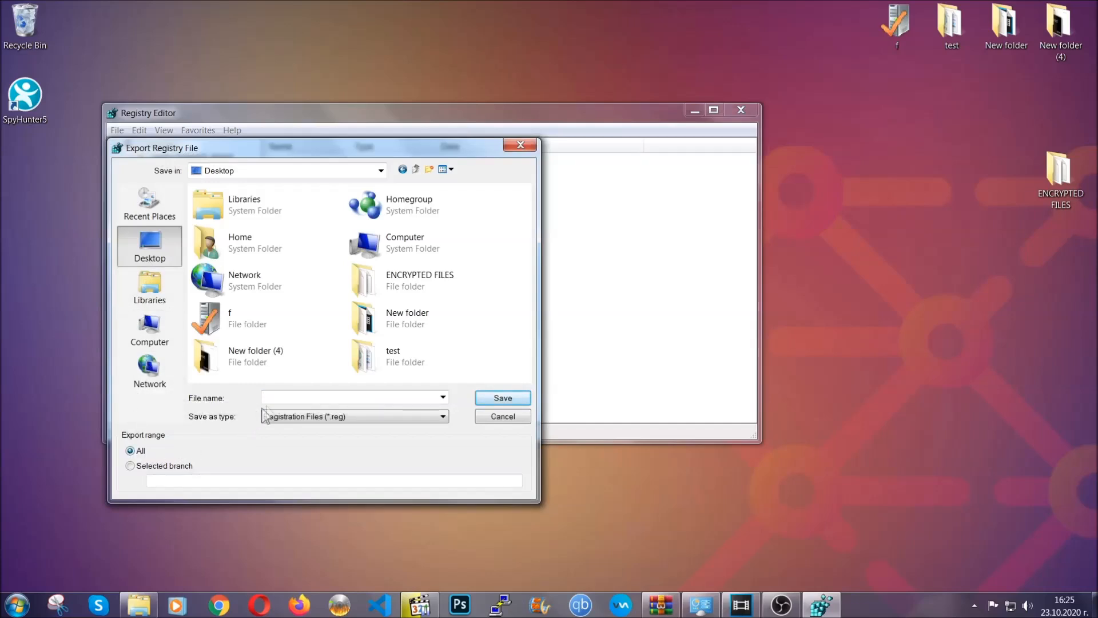
pyautogui.write('BACKUP')
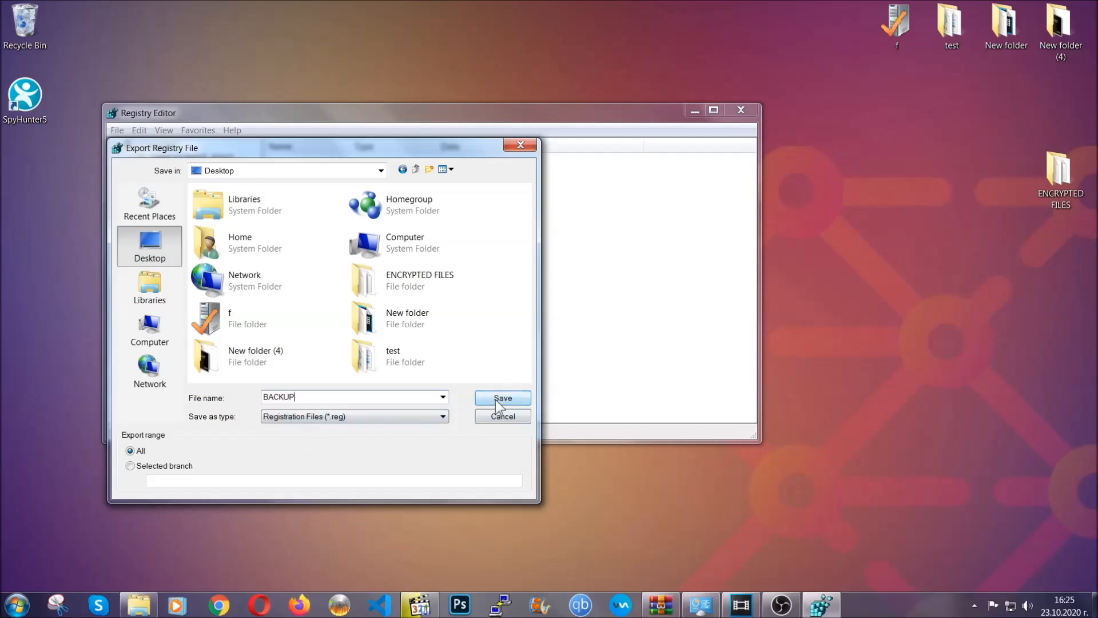
pyautogui.click(503, 397)
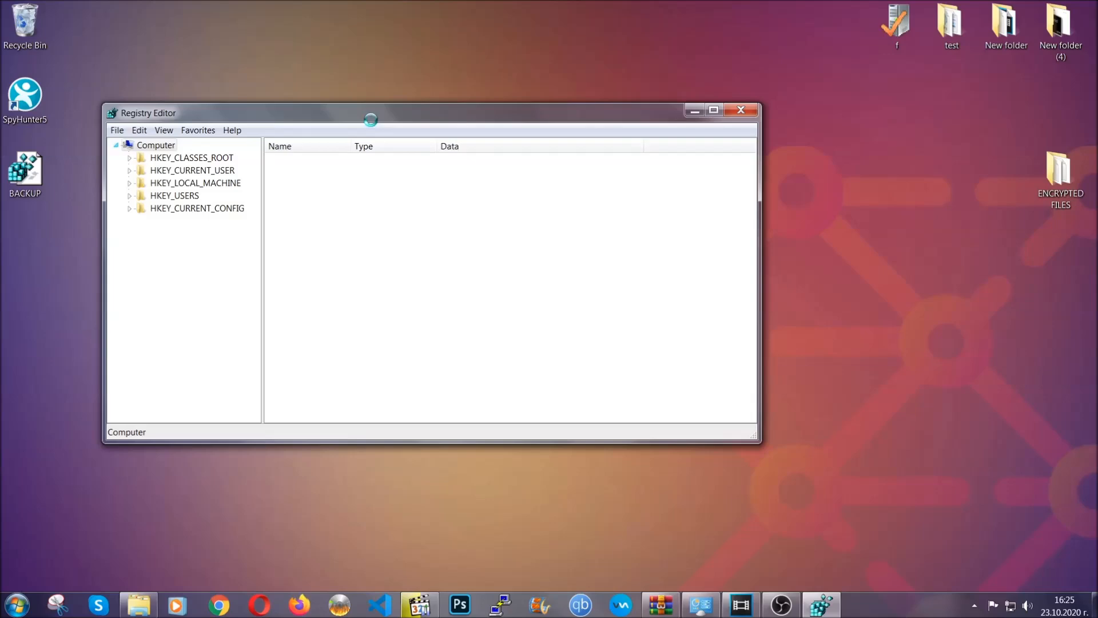
# - Move the Registry Editor window to the centre and select the HKEY_CURRENT_USER hive
pyautogui.moveTo(370, 112); pyautogui.dragTo(463, 150)
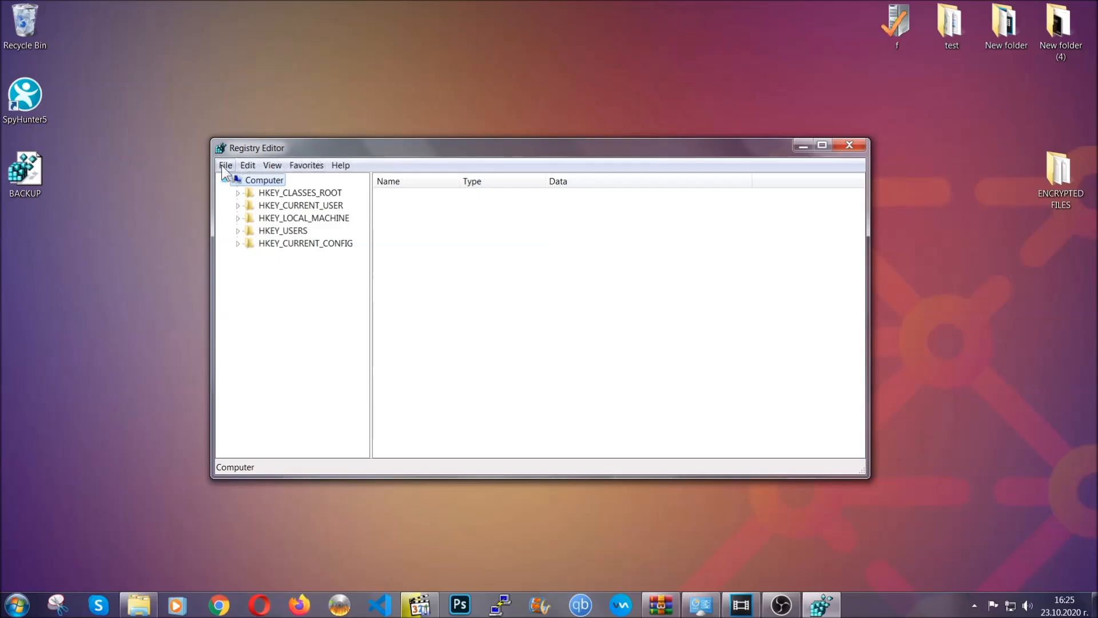
pyautogui.click(225, 165)
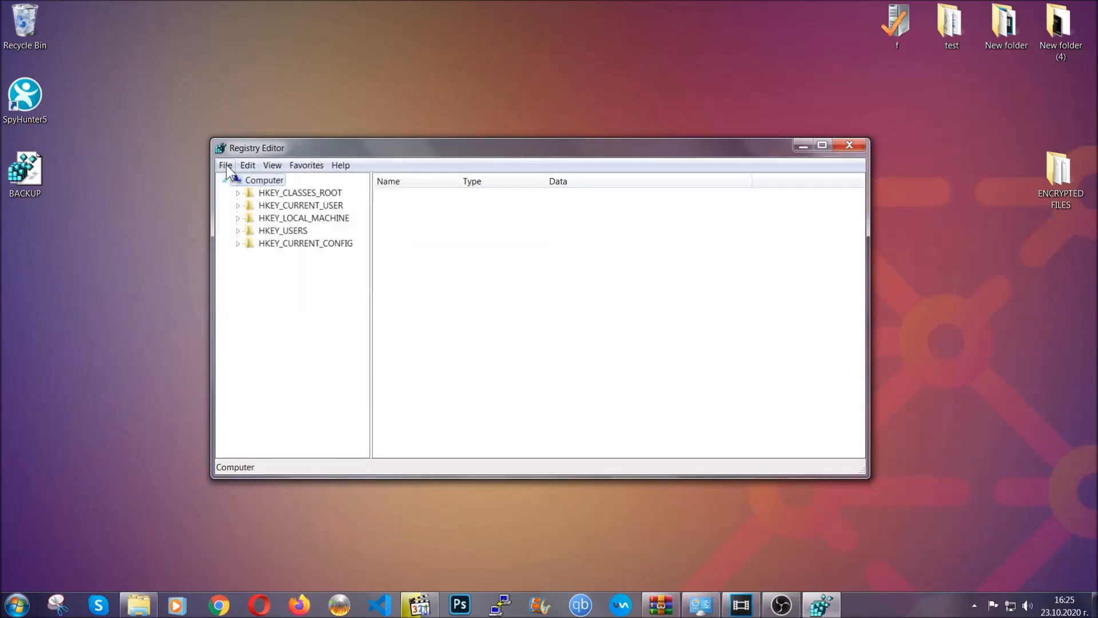
pyautogui.press('ctrl+s')
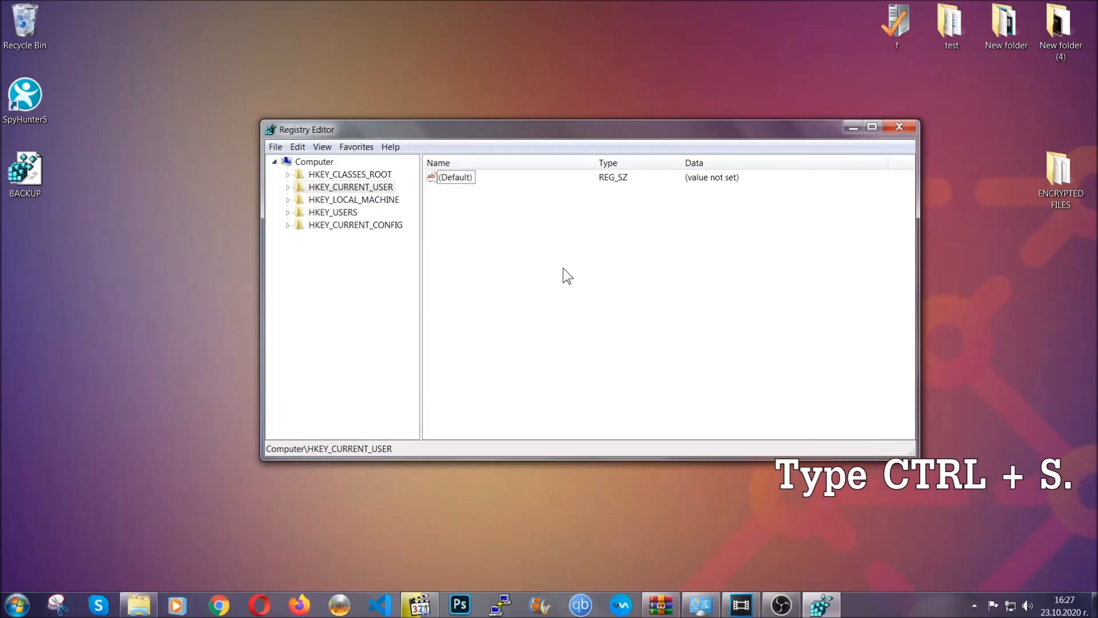
# - Search the registry keys for 'RunOnce' to reach the CurrentVersion RunOnce key
pyautogui.press('ctrl+f')
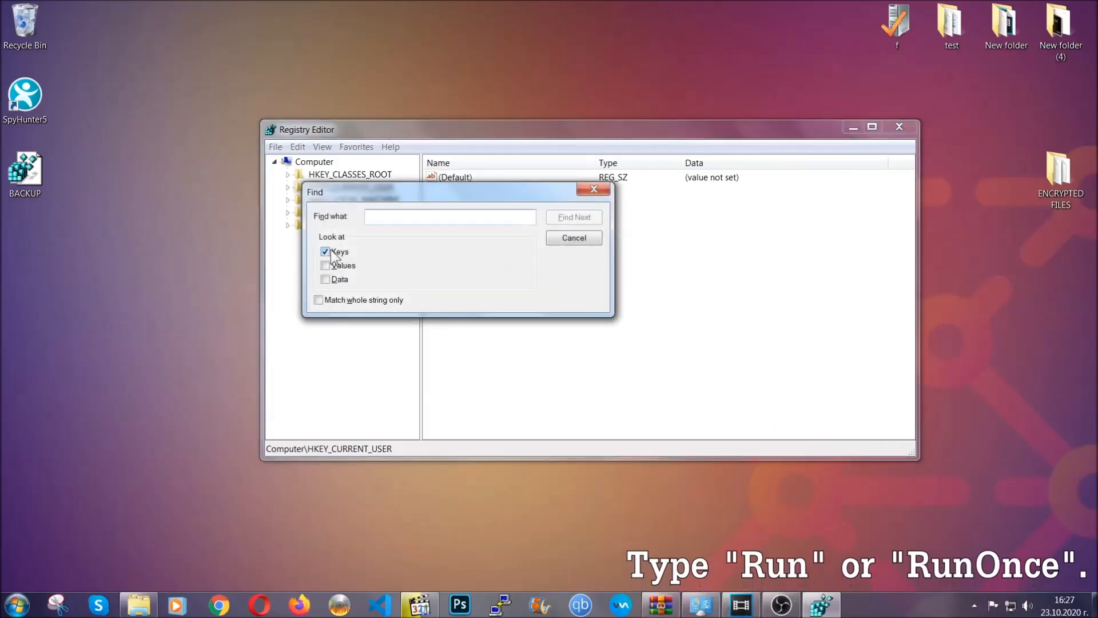
pyautogui.click(450, 216)
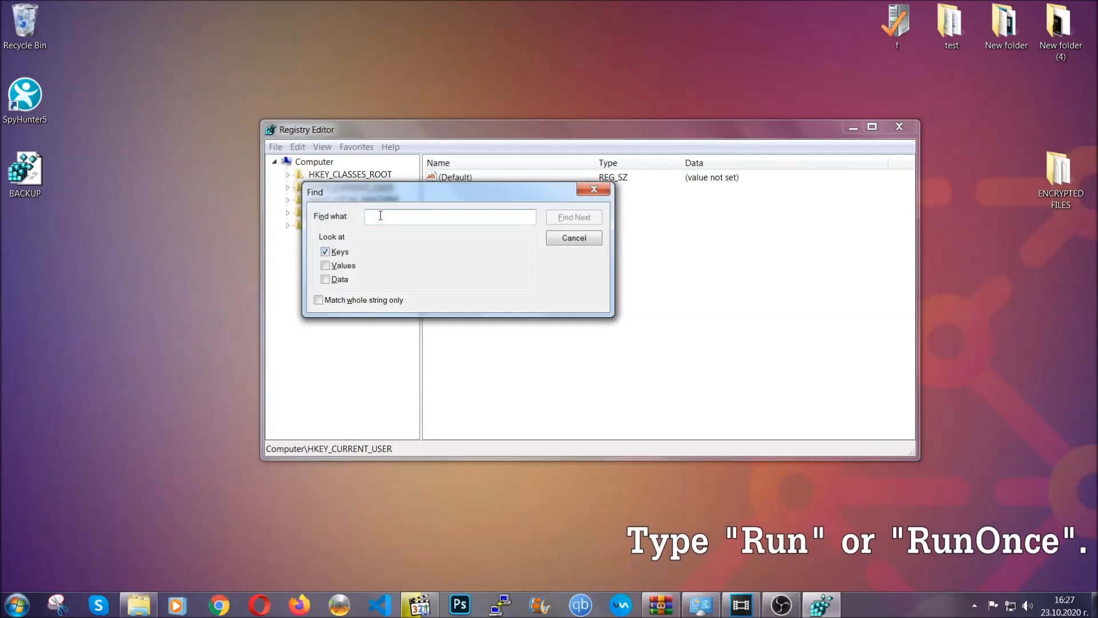
pyautogui.write('RunOnce')
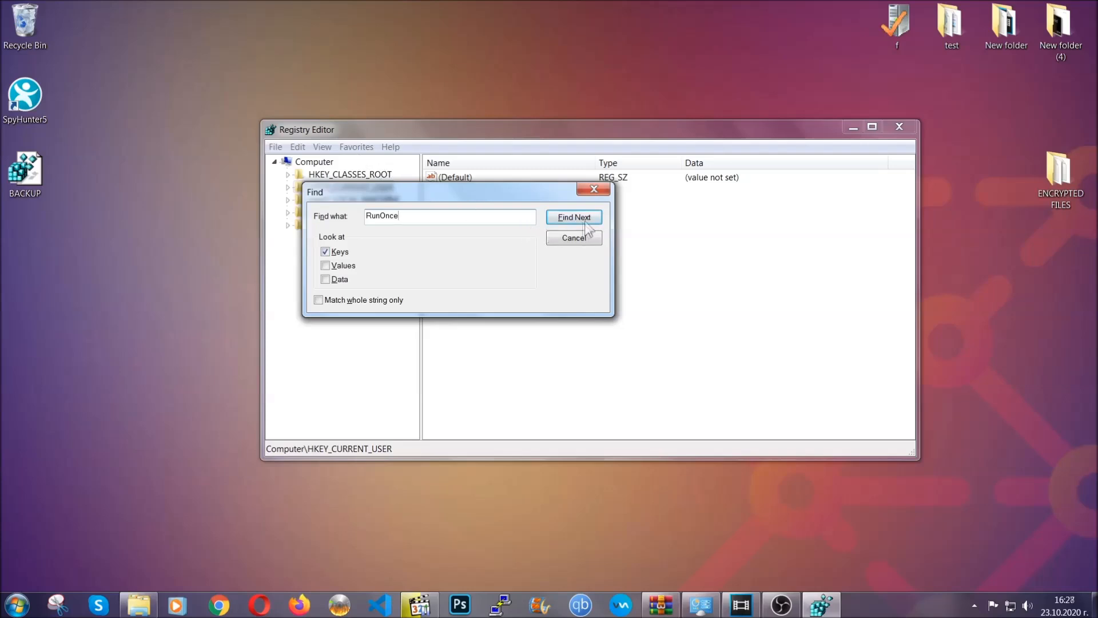
pyautogui.click(573, 216)
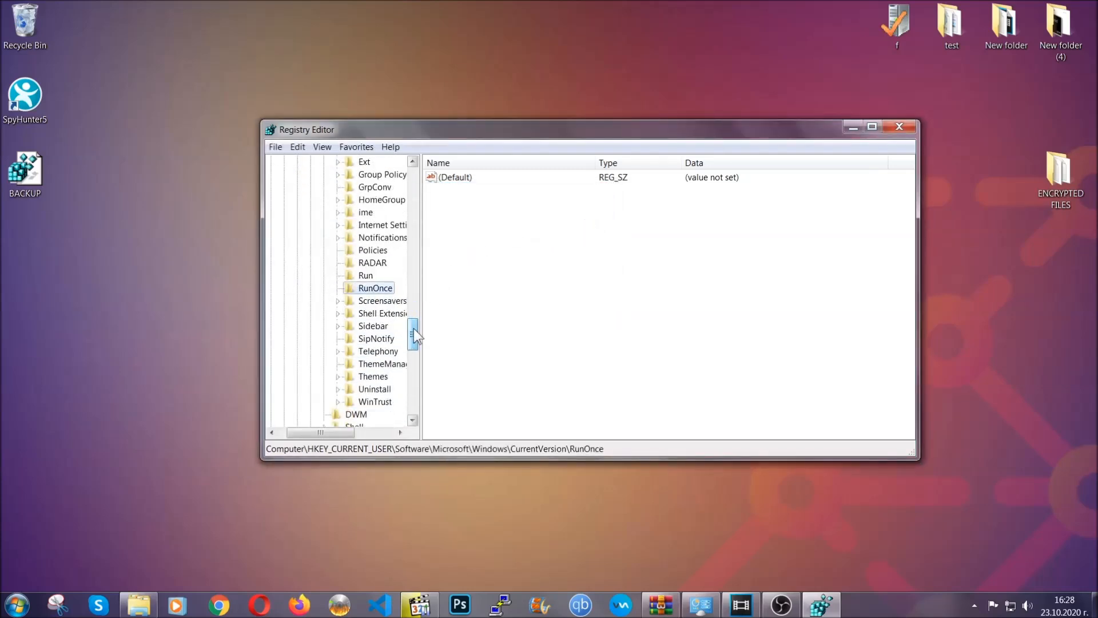
# - In the Run key, choose Delete on THE VIRUS value
pyautogui.click(365, 275)
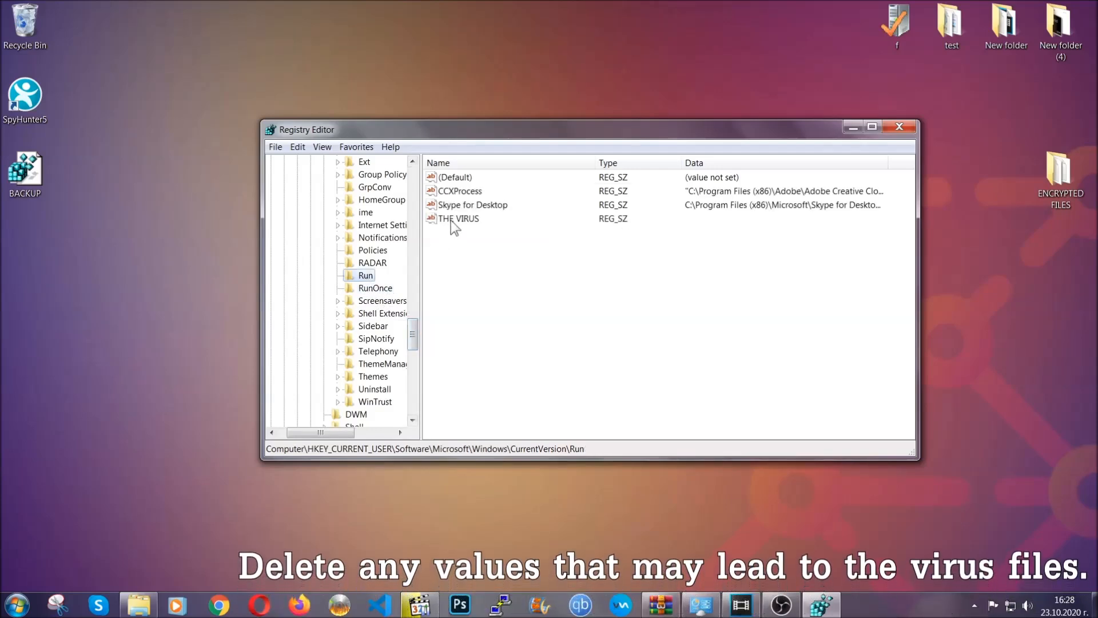
pyautogui.rightClick(458, 219)
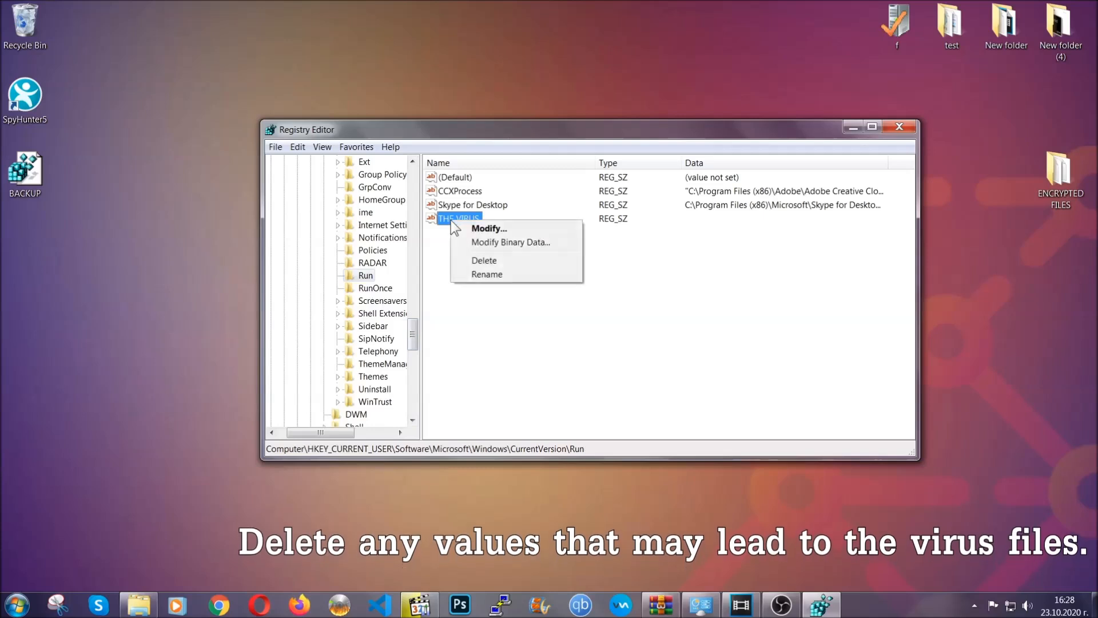
pyautogui.click(484, 260)
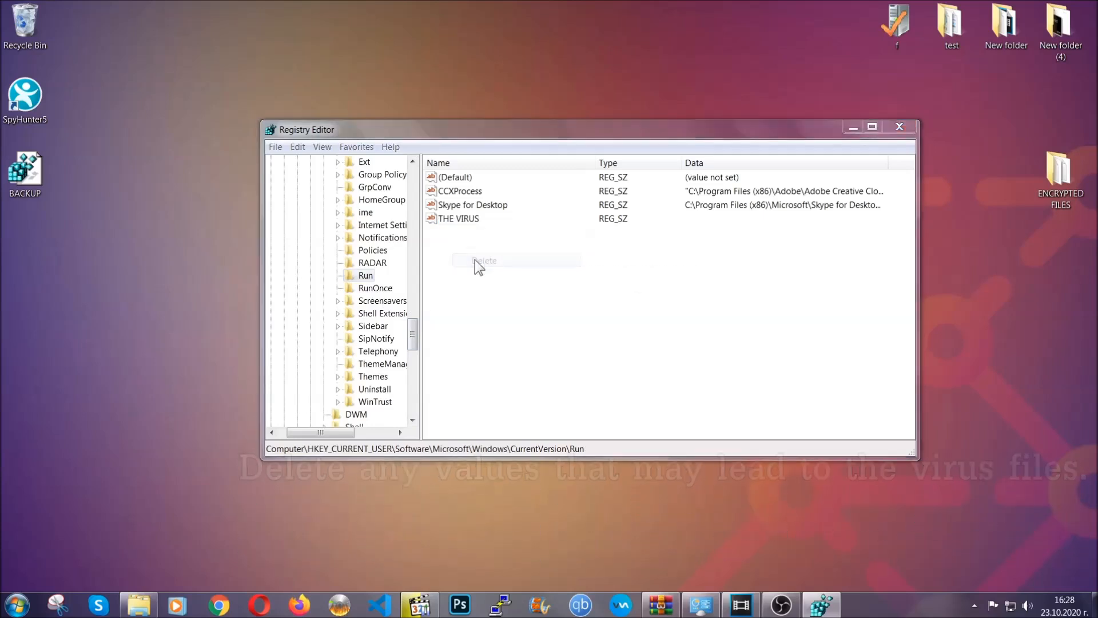
# - Confirm deleting THE VIRUS value and close Registry Editor
pyautogui.click(485, 261)
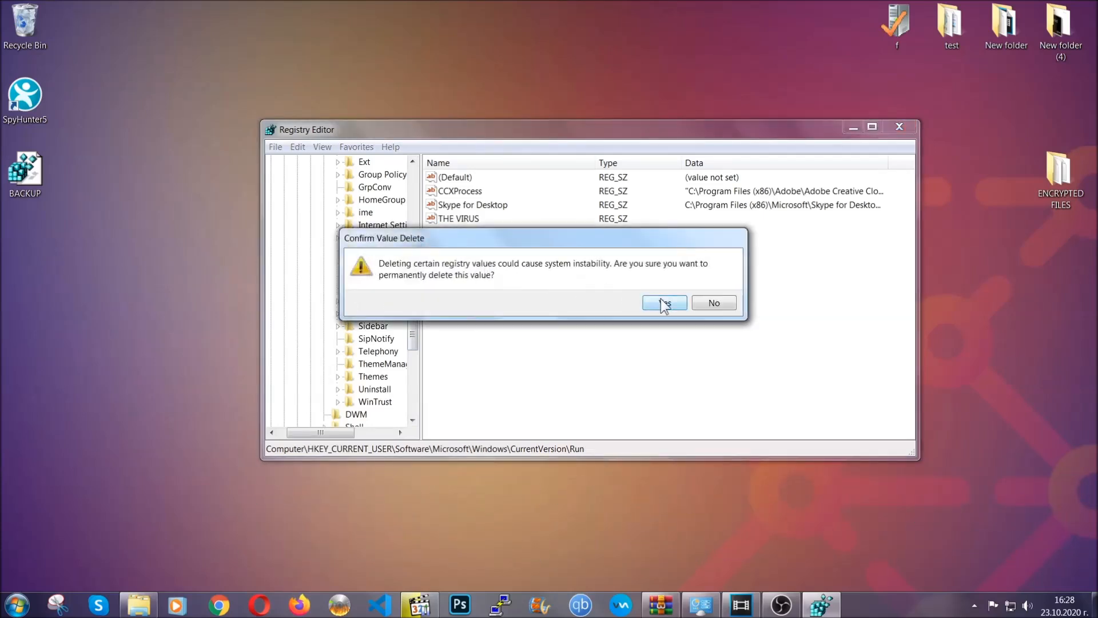
pyautogui.click(662, 303)
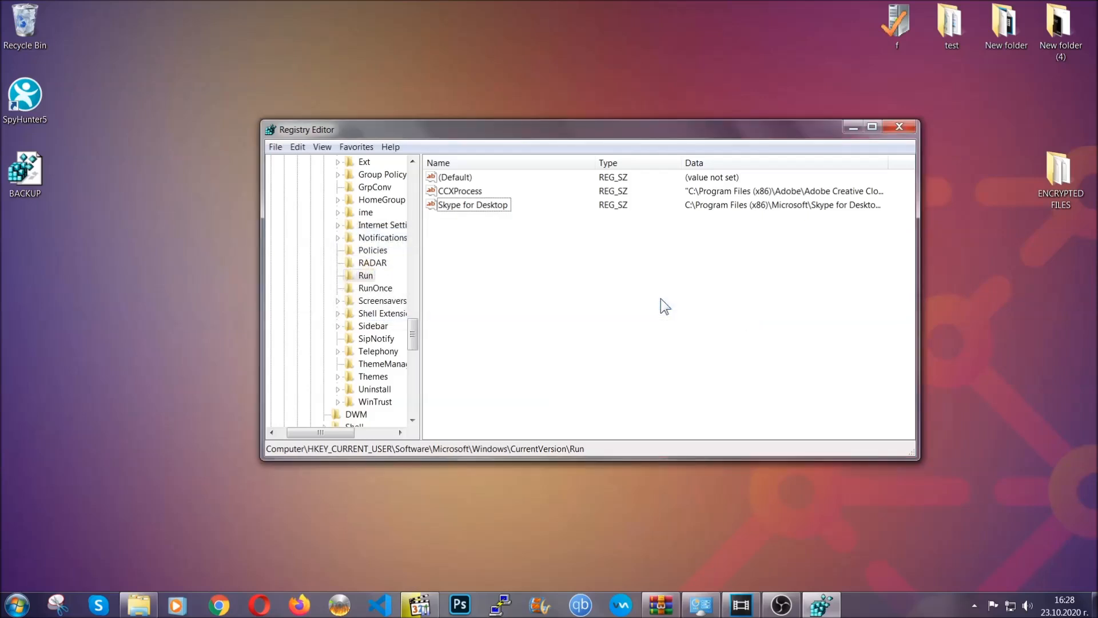
pyautogui.moveTo(910, 127)
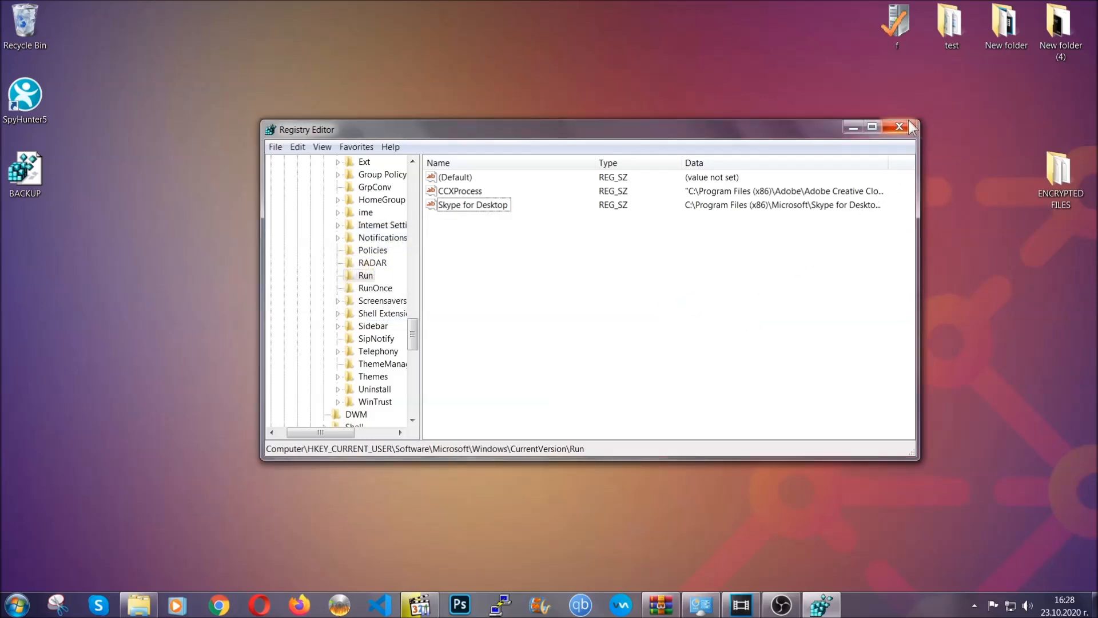
pyautogui.click(899, 127)
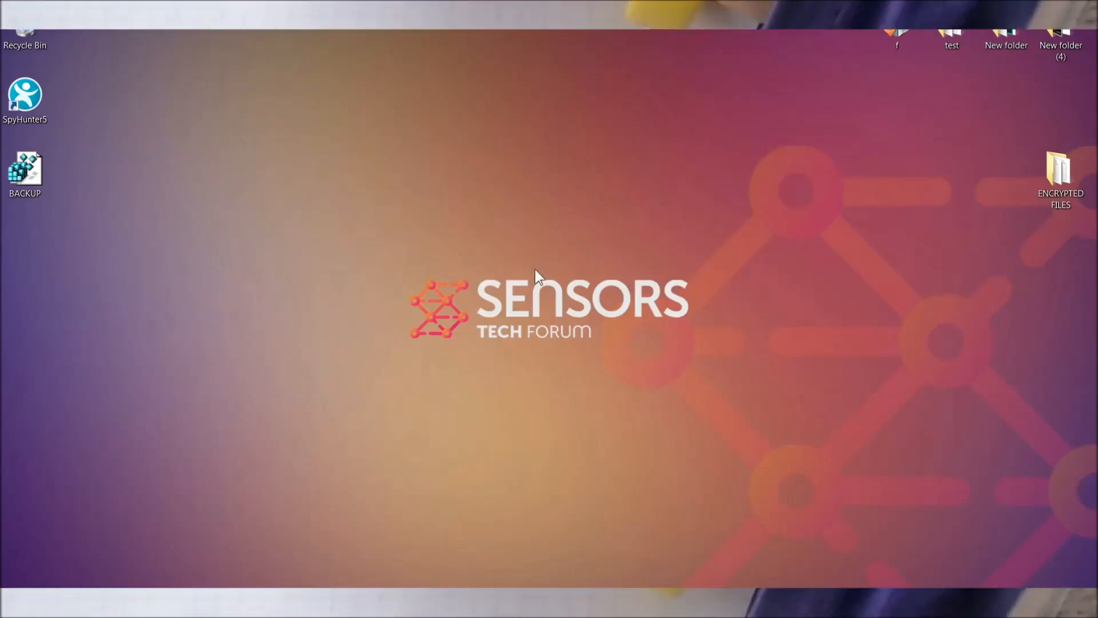